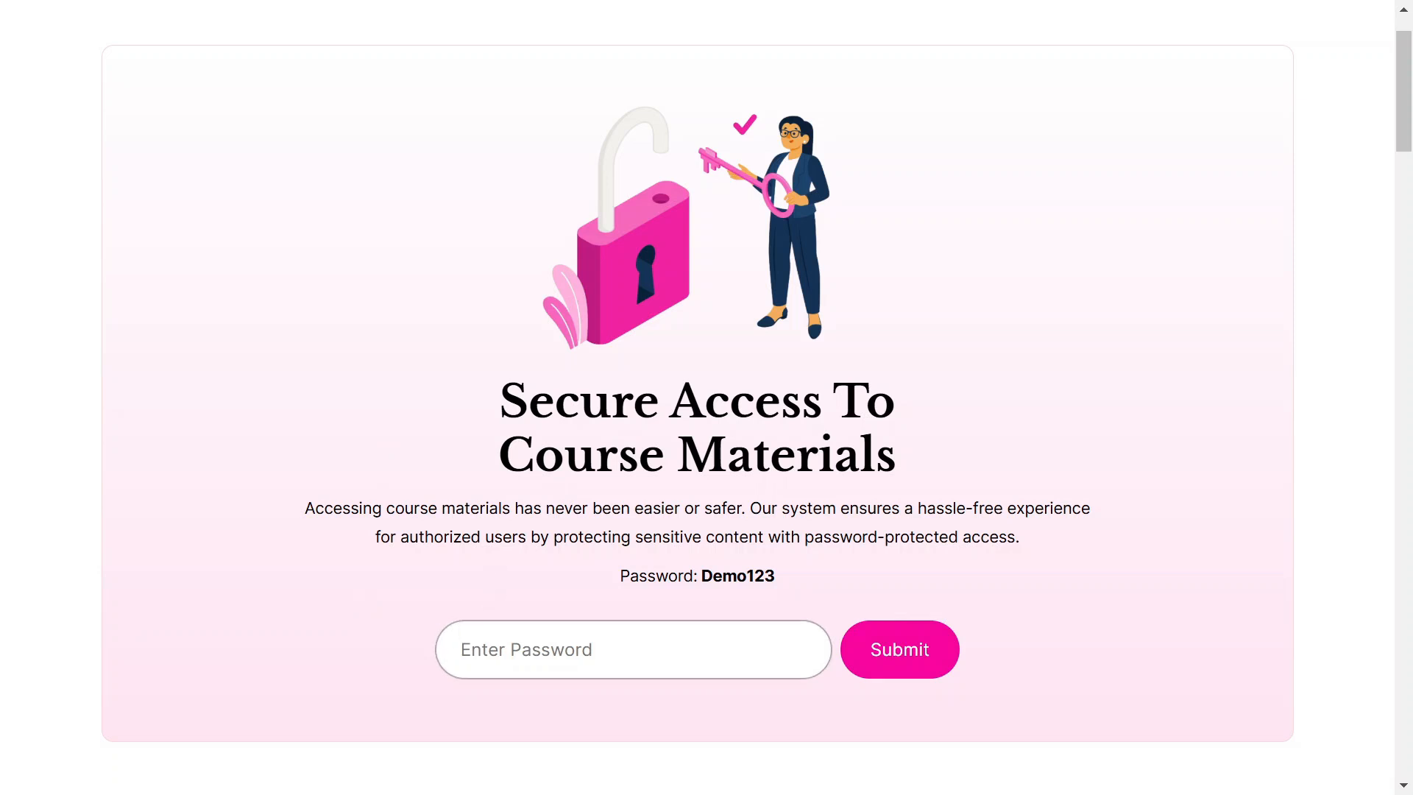
{"action": "type", "text": "Demo"}
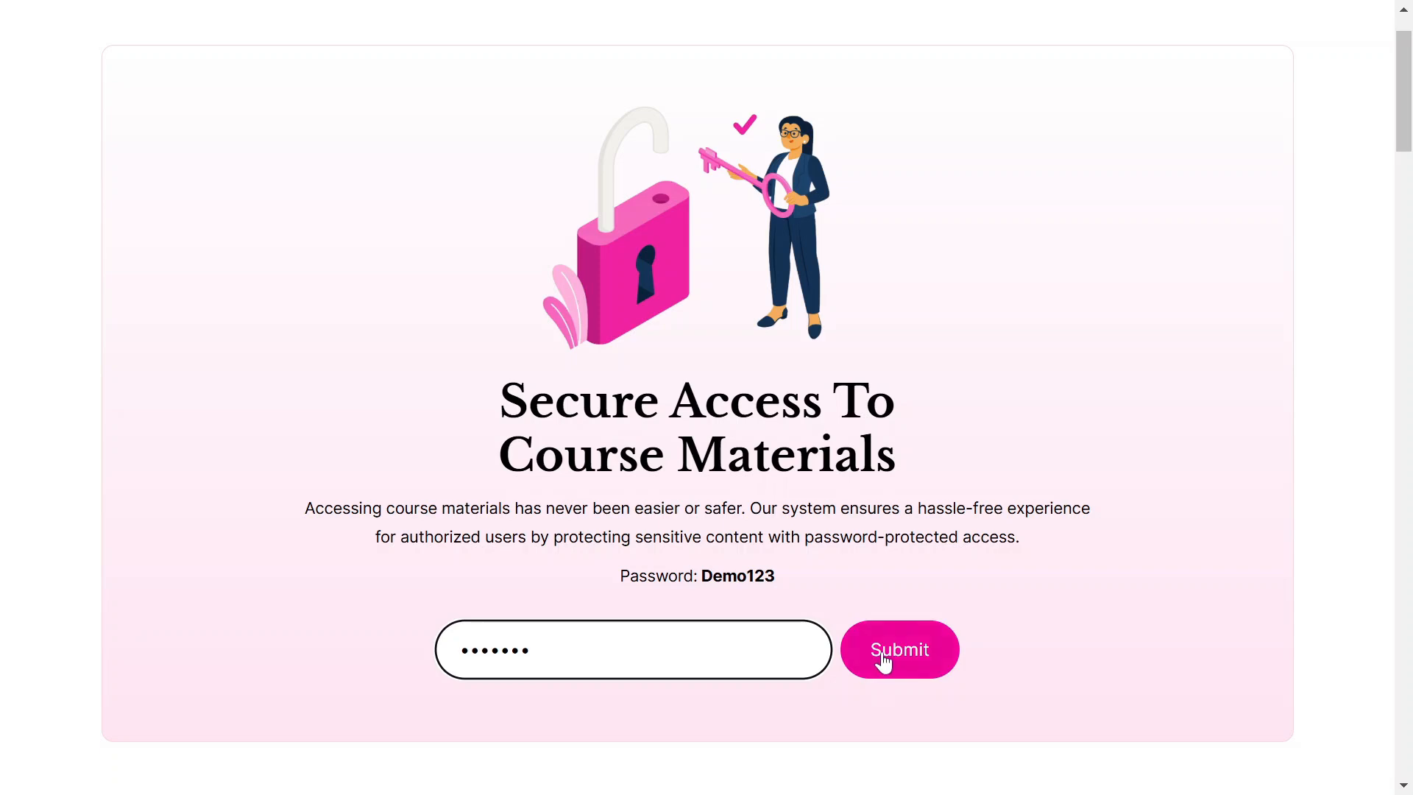
{"action": "left_click", "coordinate": [900, 649]}
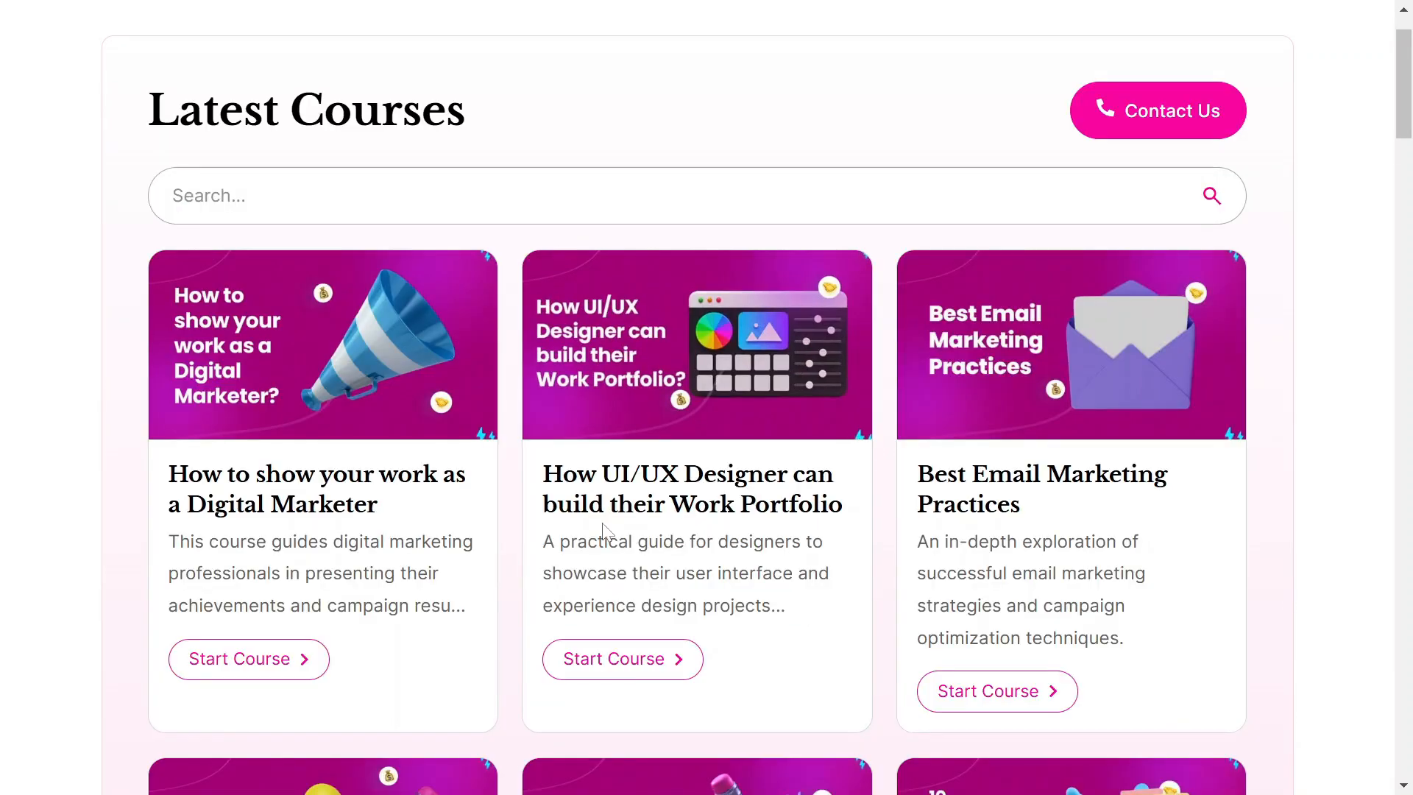
{"action": "scroll", "scroll_direction": "down", "scroll_amount": 3}
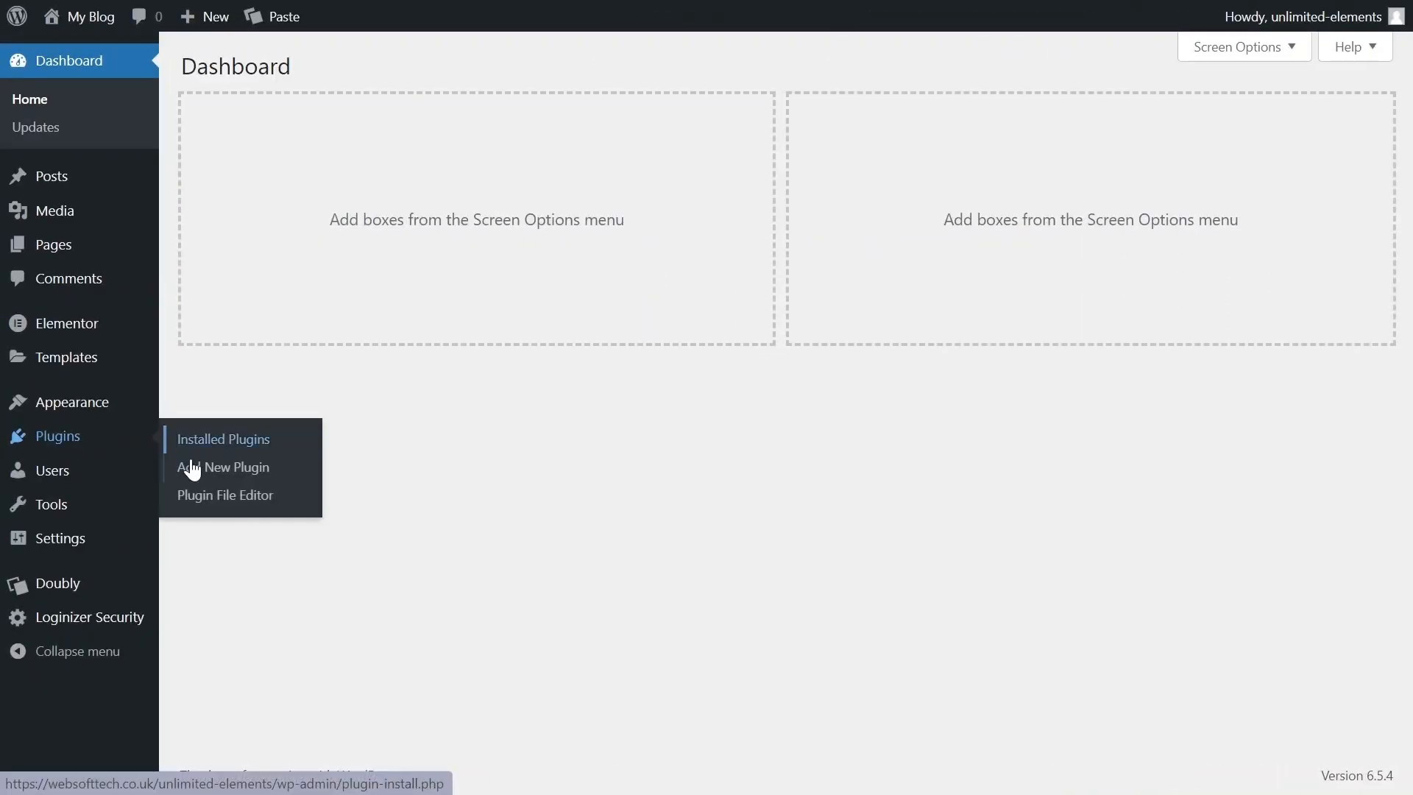
- Go to the Unlimited Elements widget library and install the Protected Content widget
{"action": "left_click", "coordinate": [223, 468]}
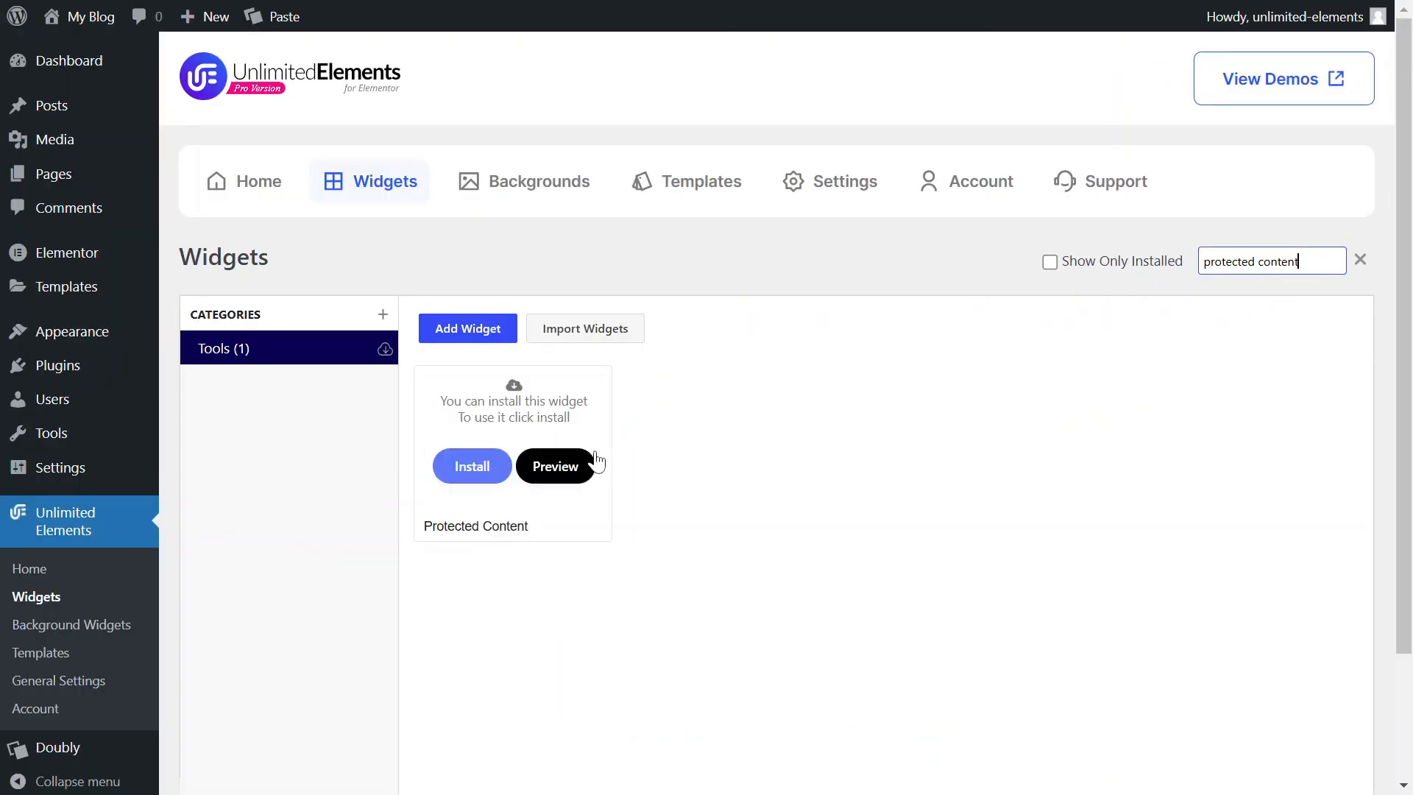
{"action": "left_click", "coordinate": [470, 465]}
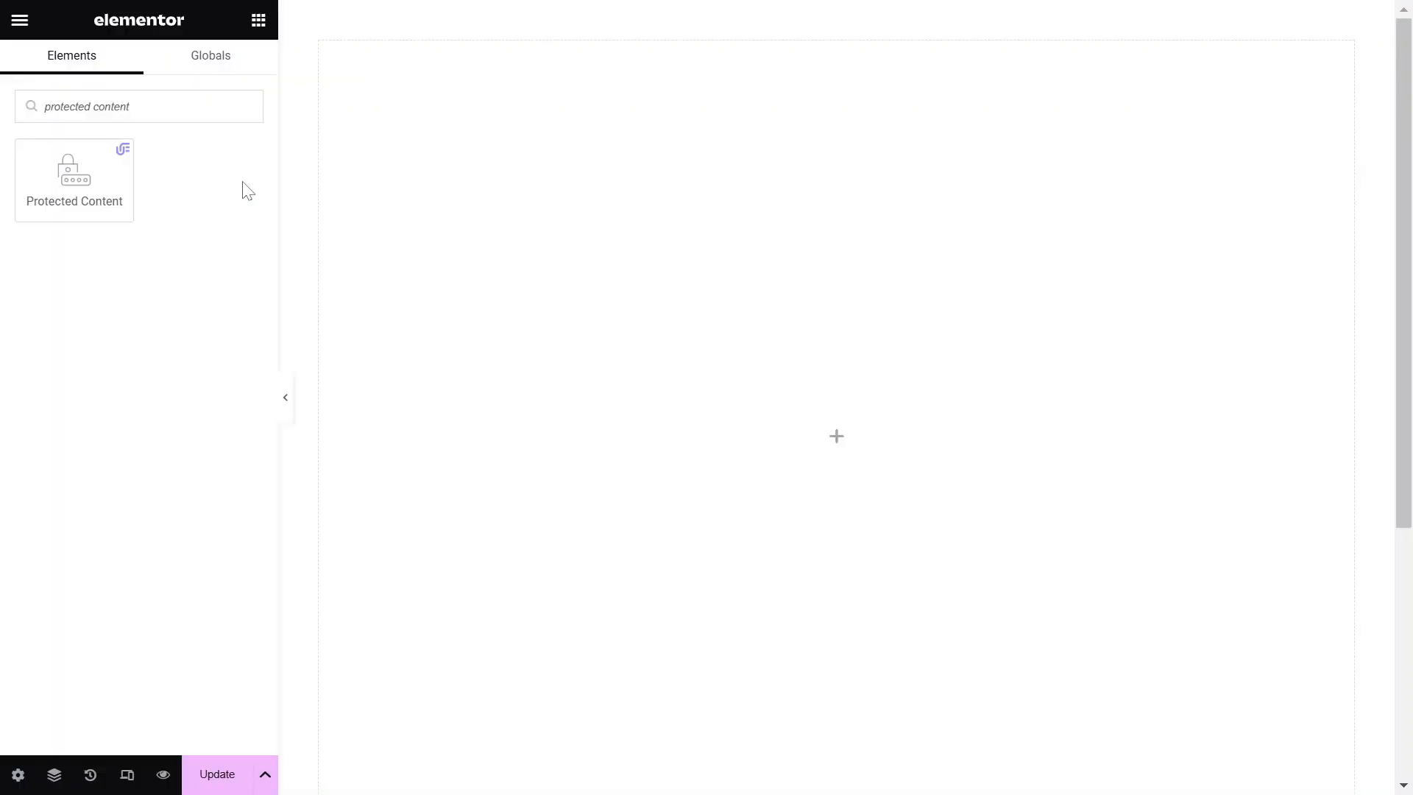
- Place the Protected Content widget on the canvas and bring up its width settings
{"action": "left_click_drag", "start_coordinate": [74, 171], "coordinate": [141, 196]}
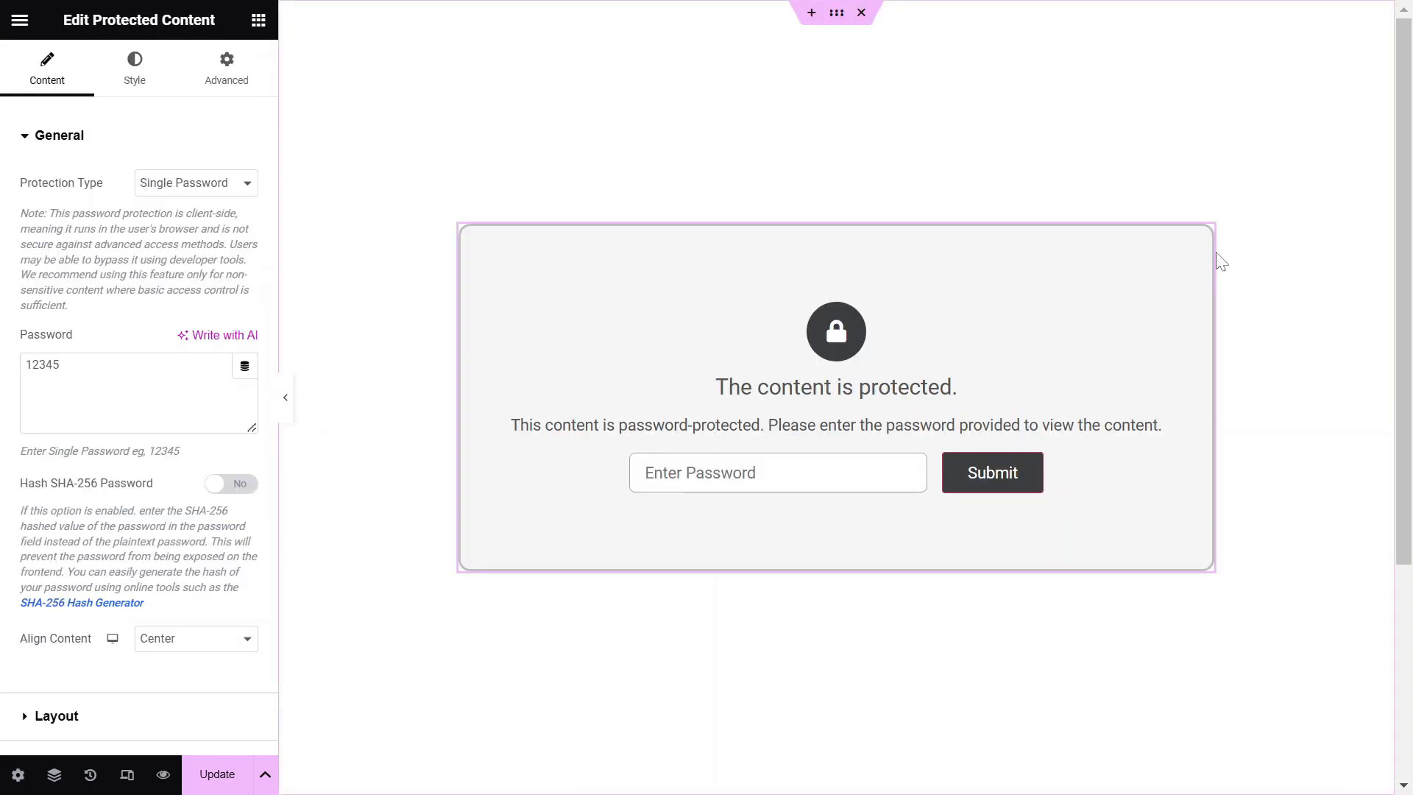
{"action": "left_click", "coordinate": [226, 68]}
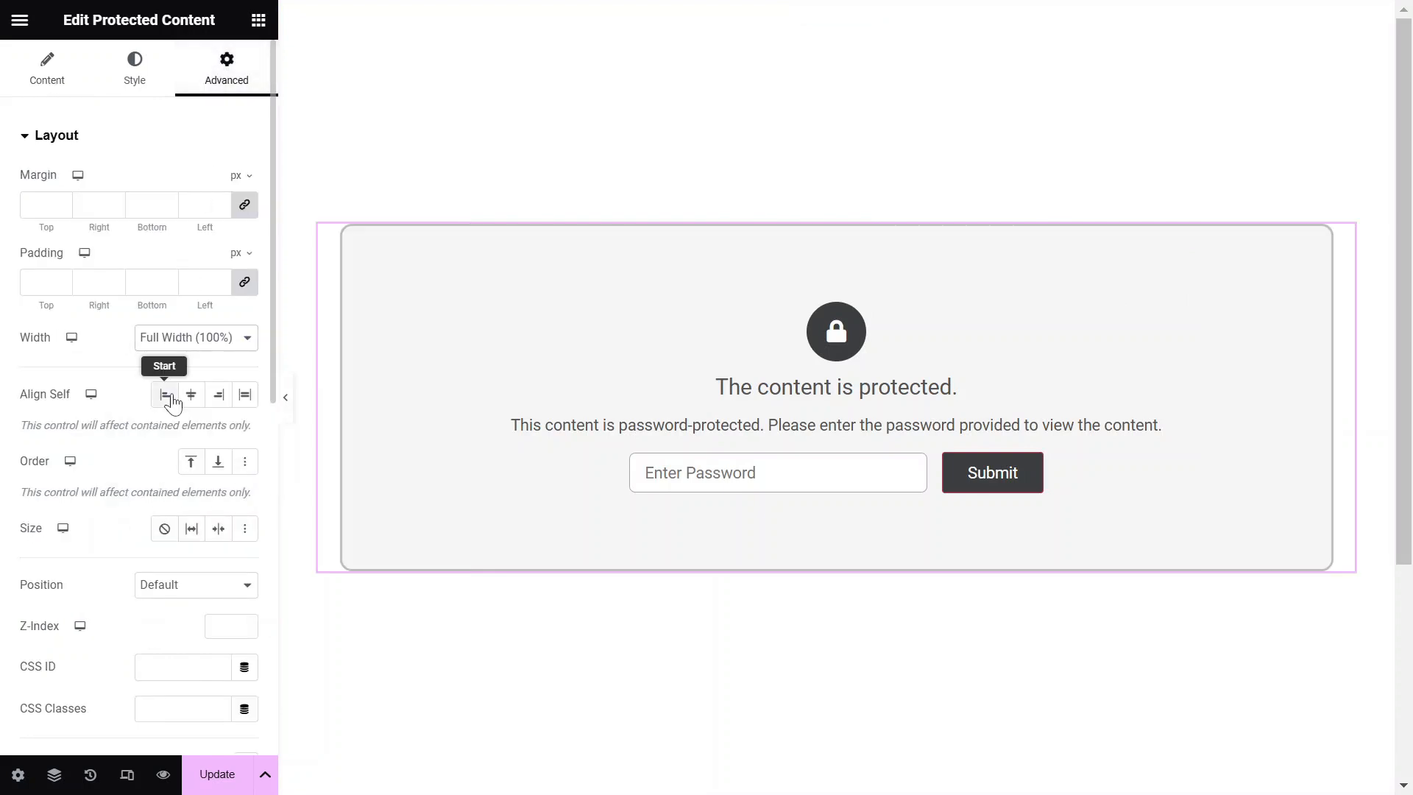
{"action": "left_click", "coordinate": [47, 70]}
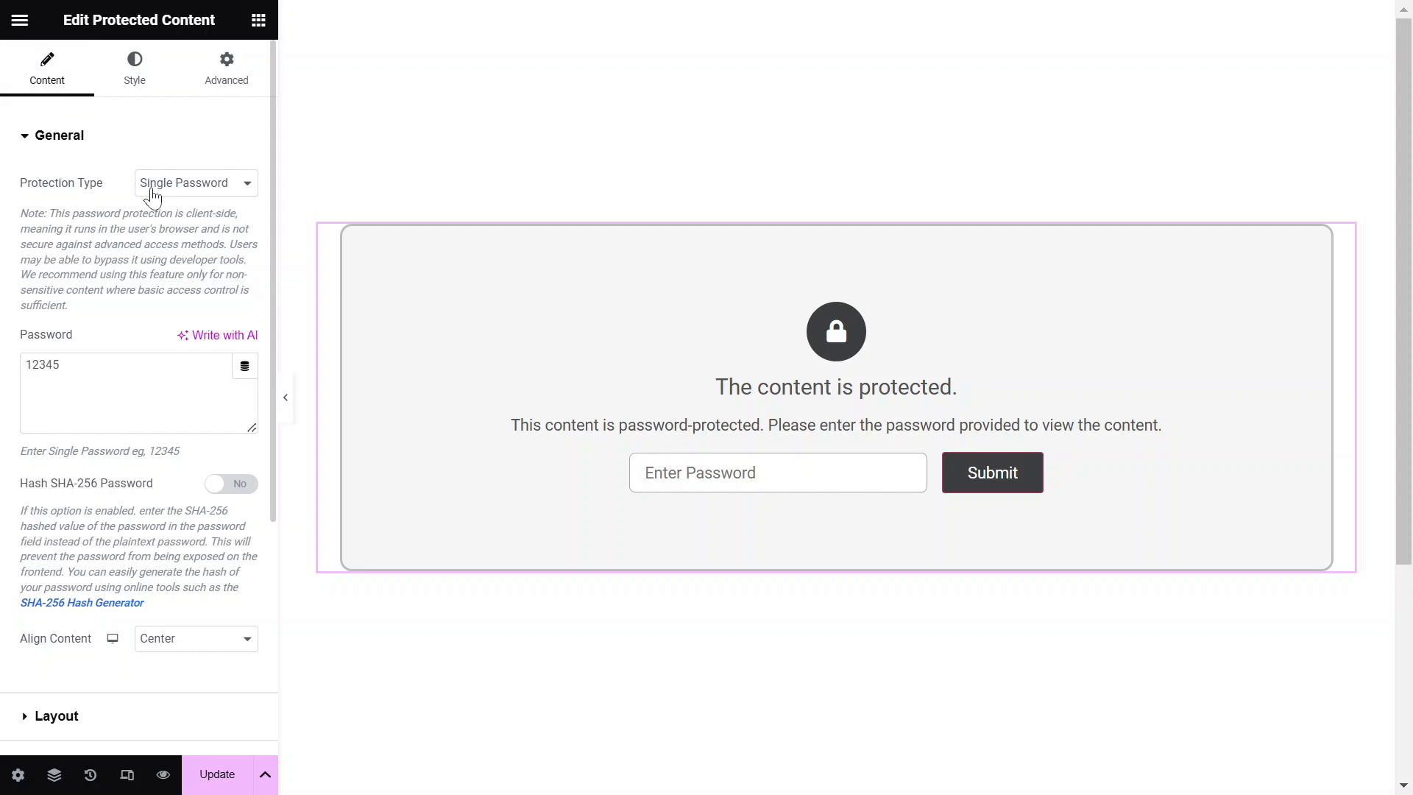
{"action": "left_click", "coordinate": [195, 182]}
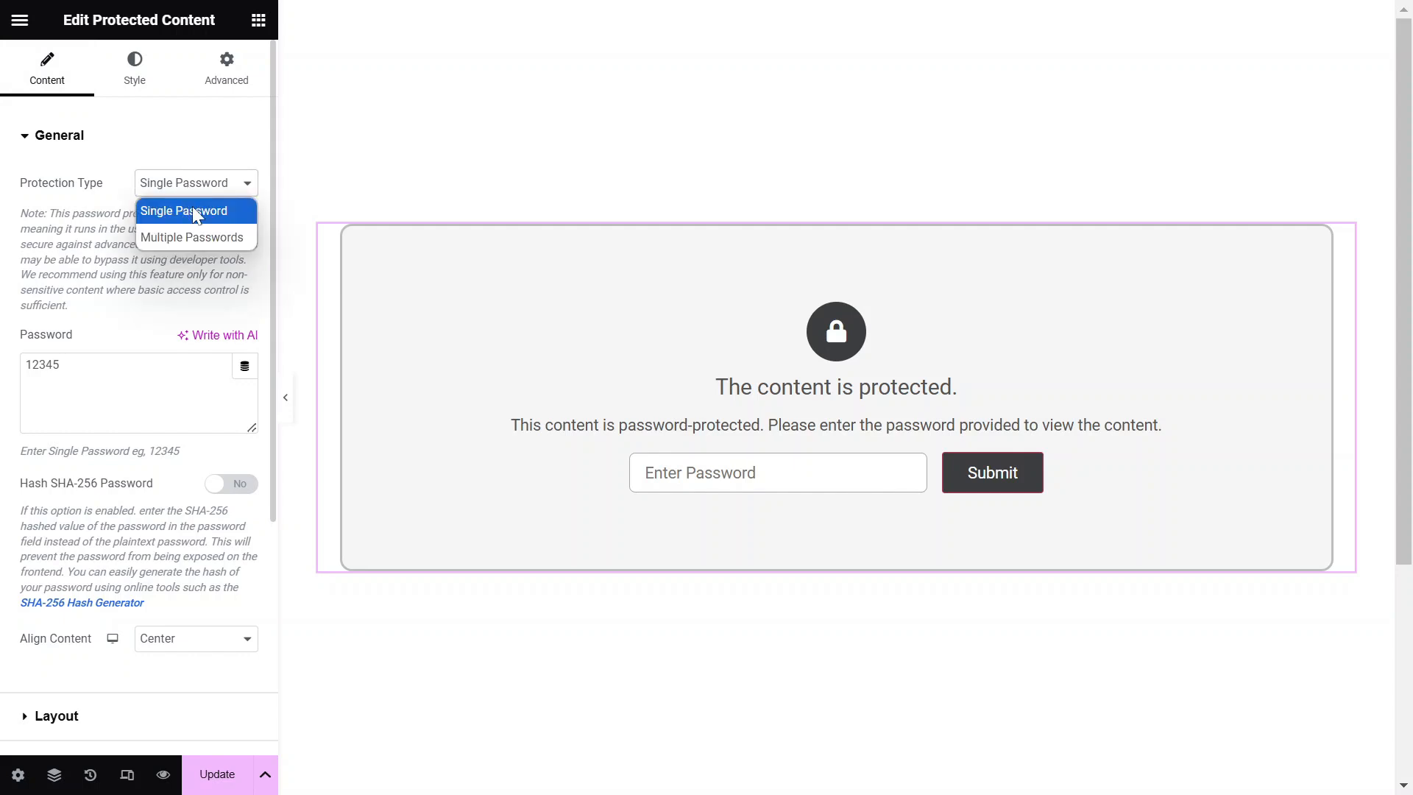
{"action": "mouse_move", "coordinate": [173, 237]}
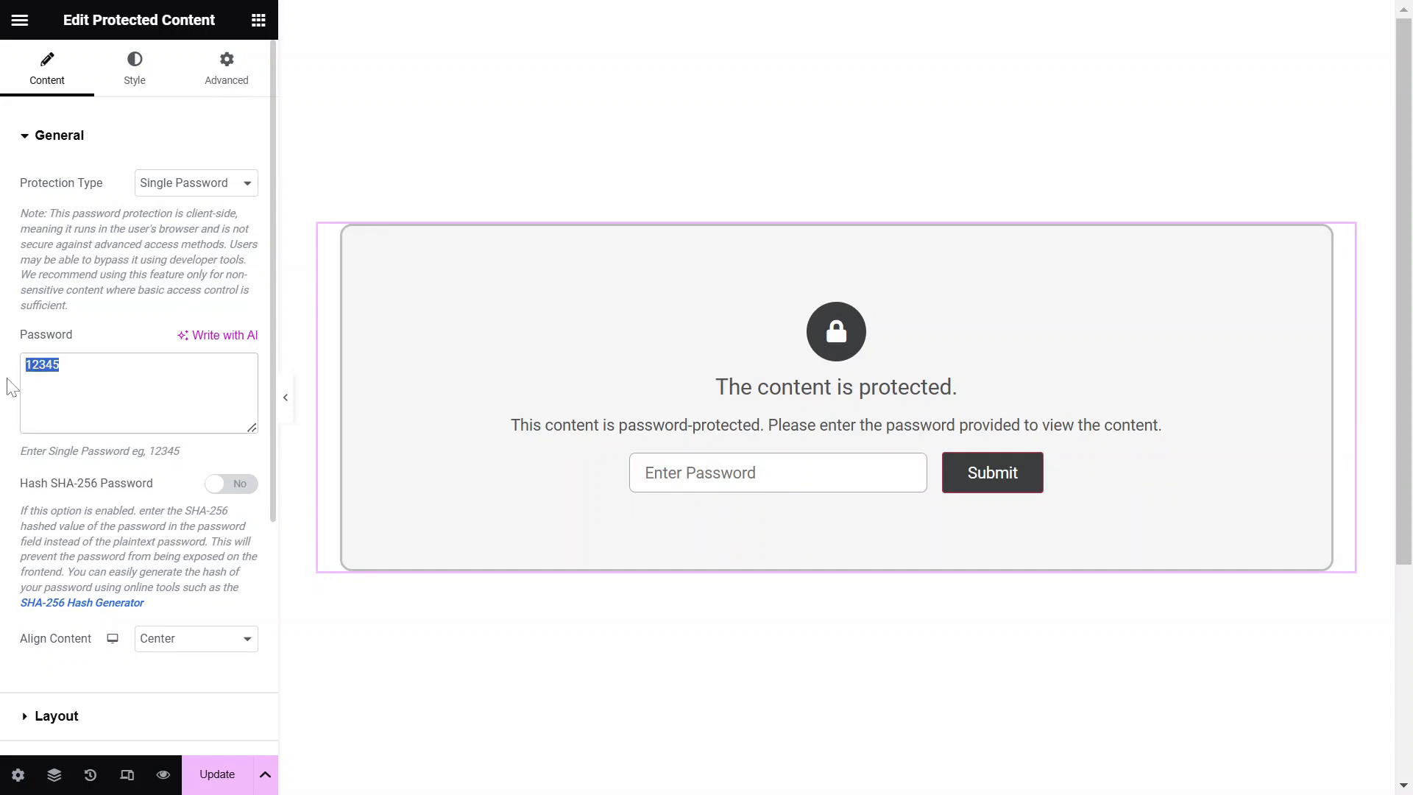
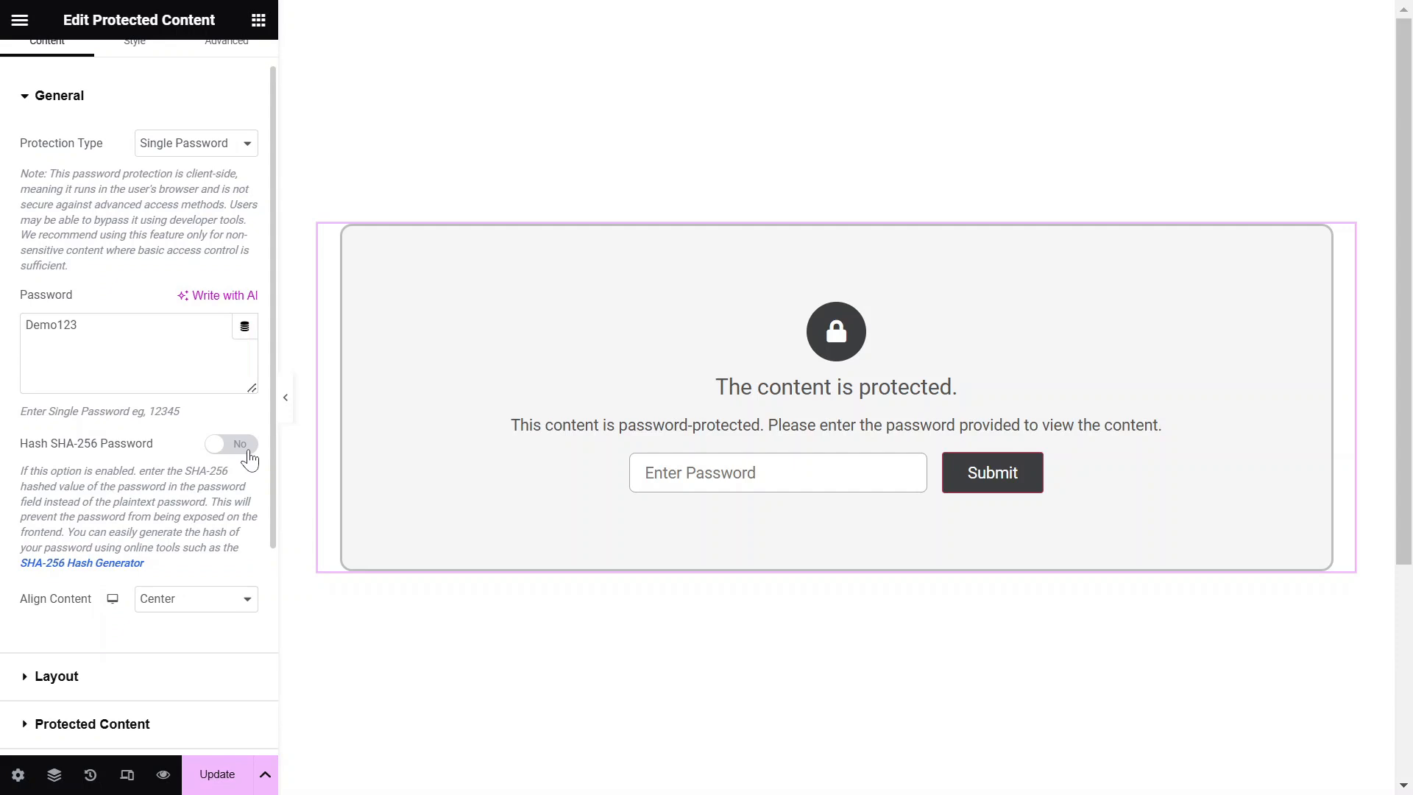
- Enable SHA-256 password hashing and visit the online SHA-256 hash generator
{"action": "left_click", "coordinate": [231, 444]}
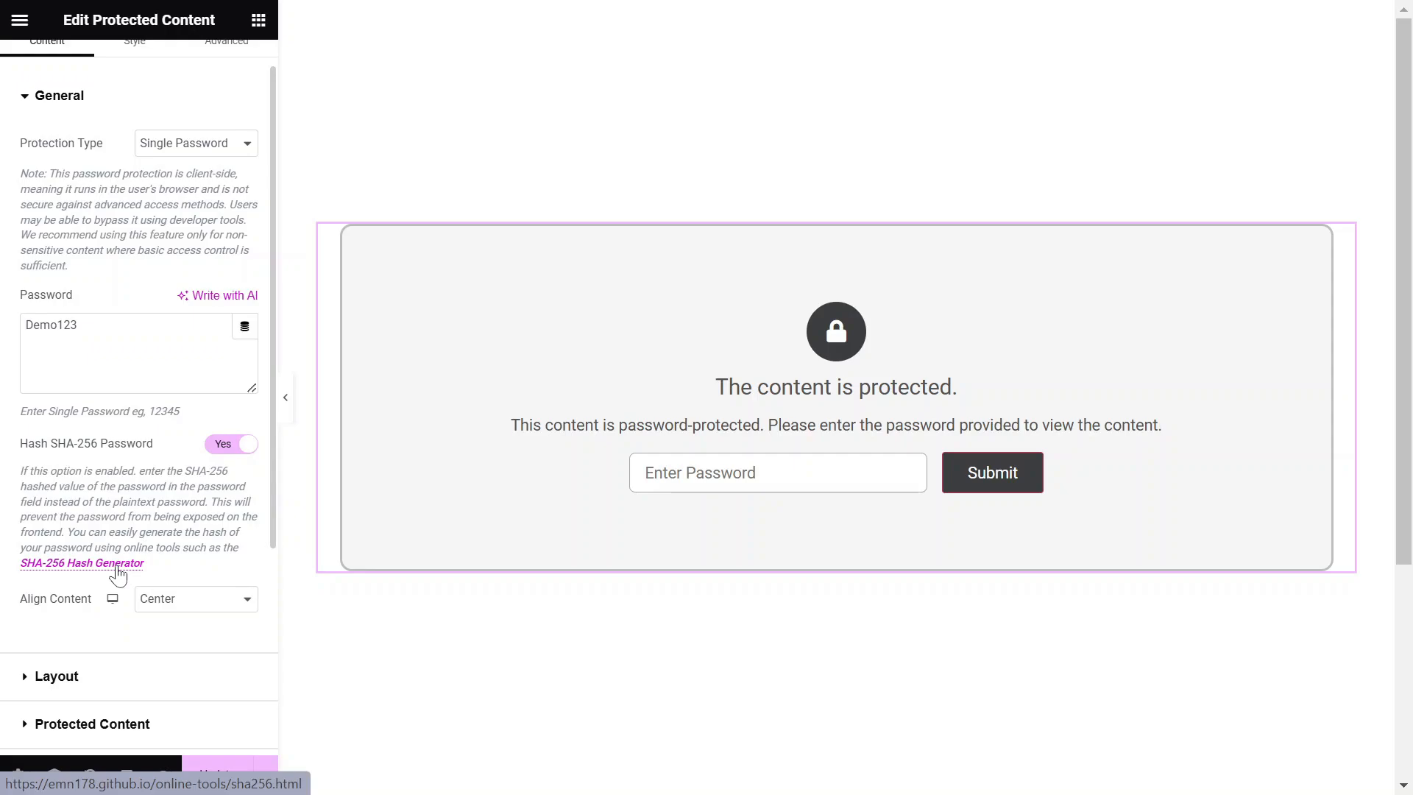
{"action": "left_click", "coordinate": [82, 563]}
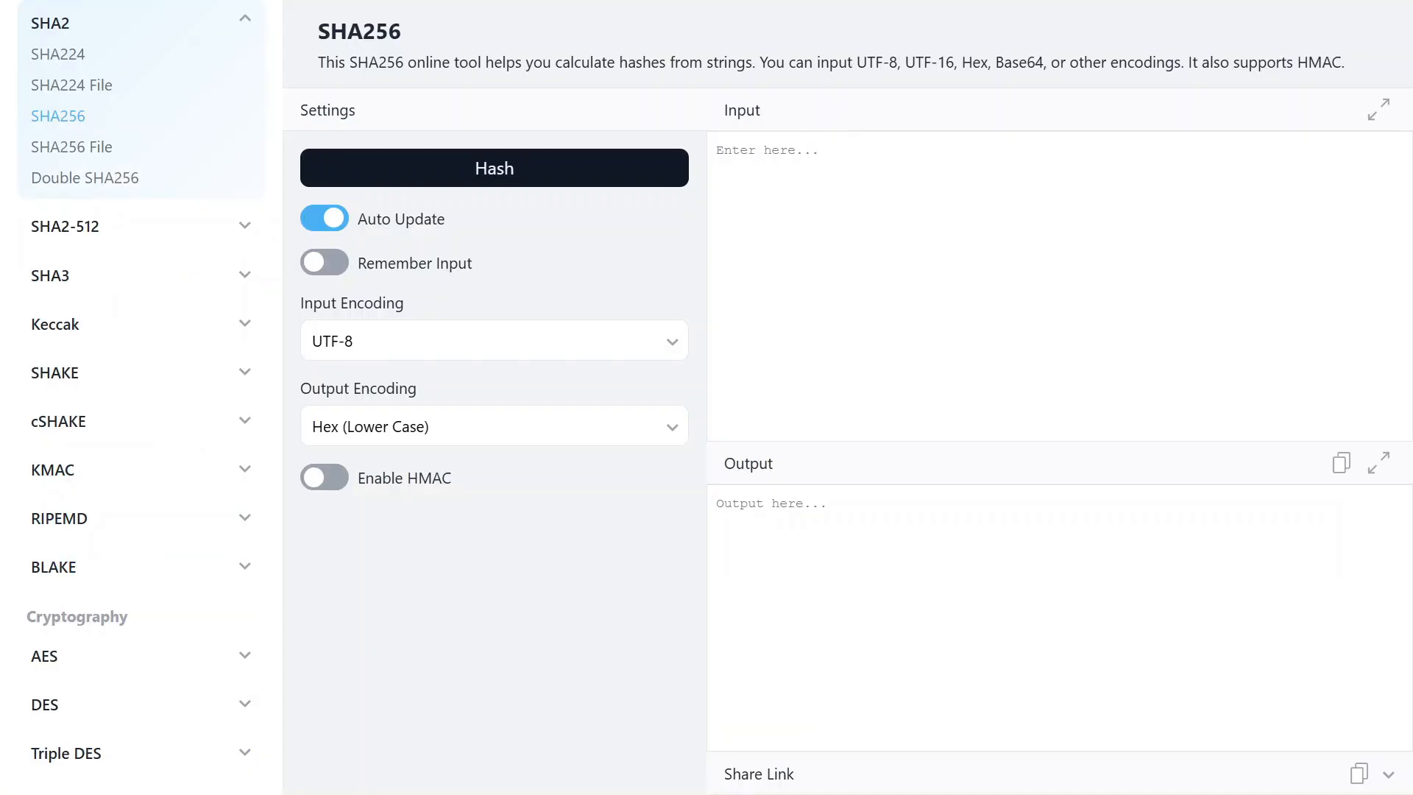
{"action": "left_click", "coordinate": [1340, 463]}
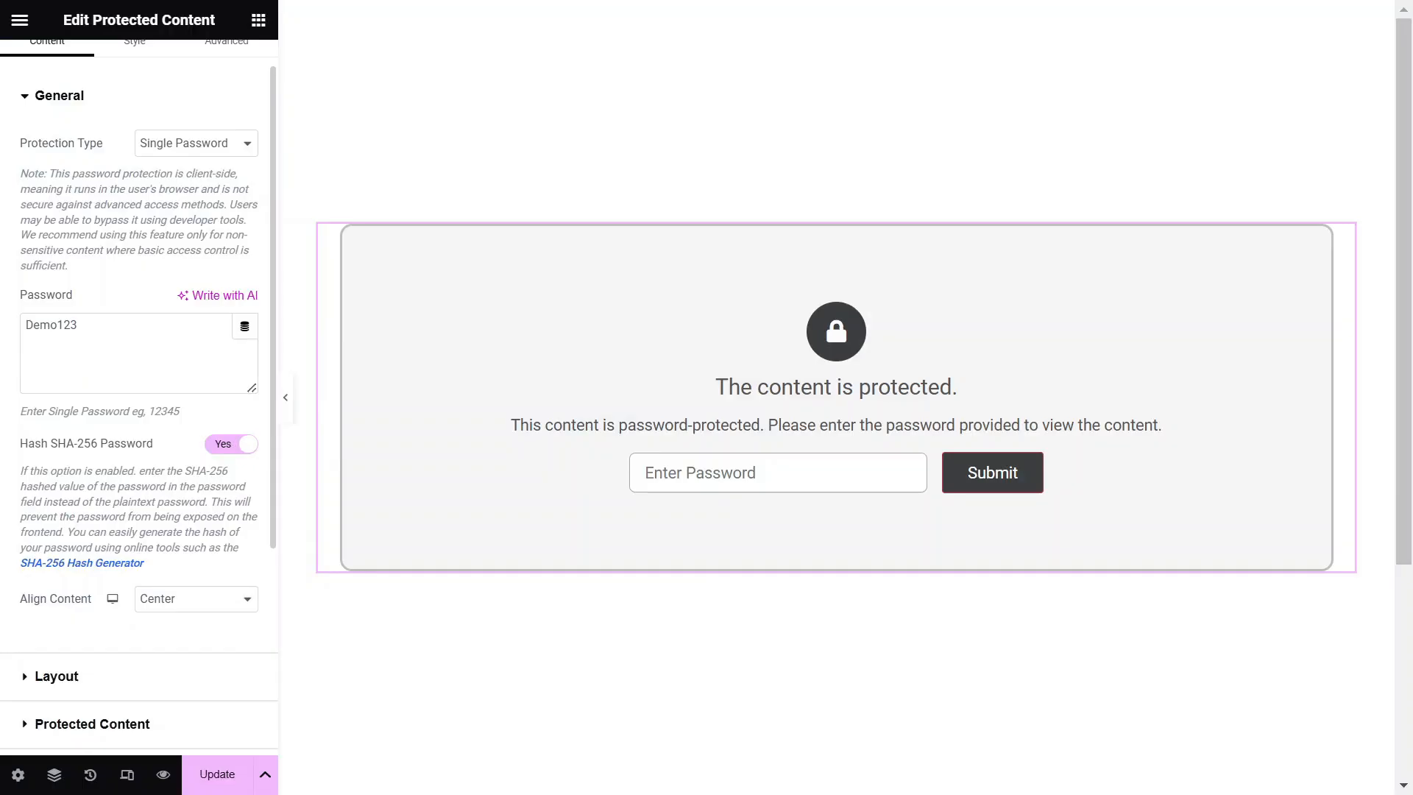
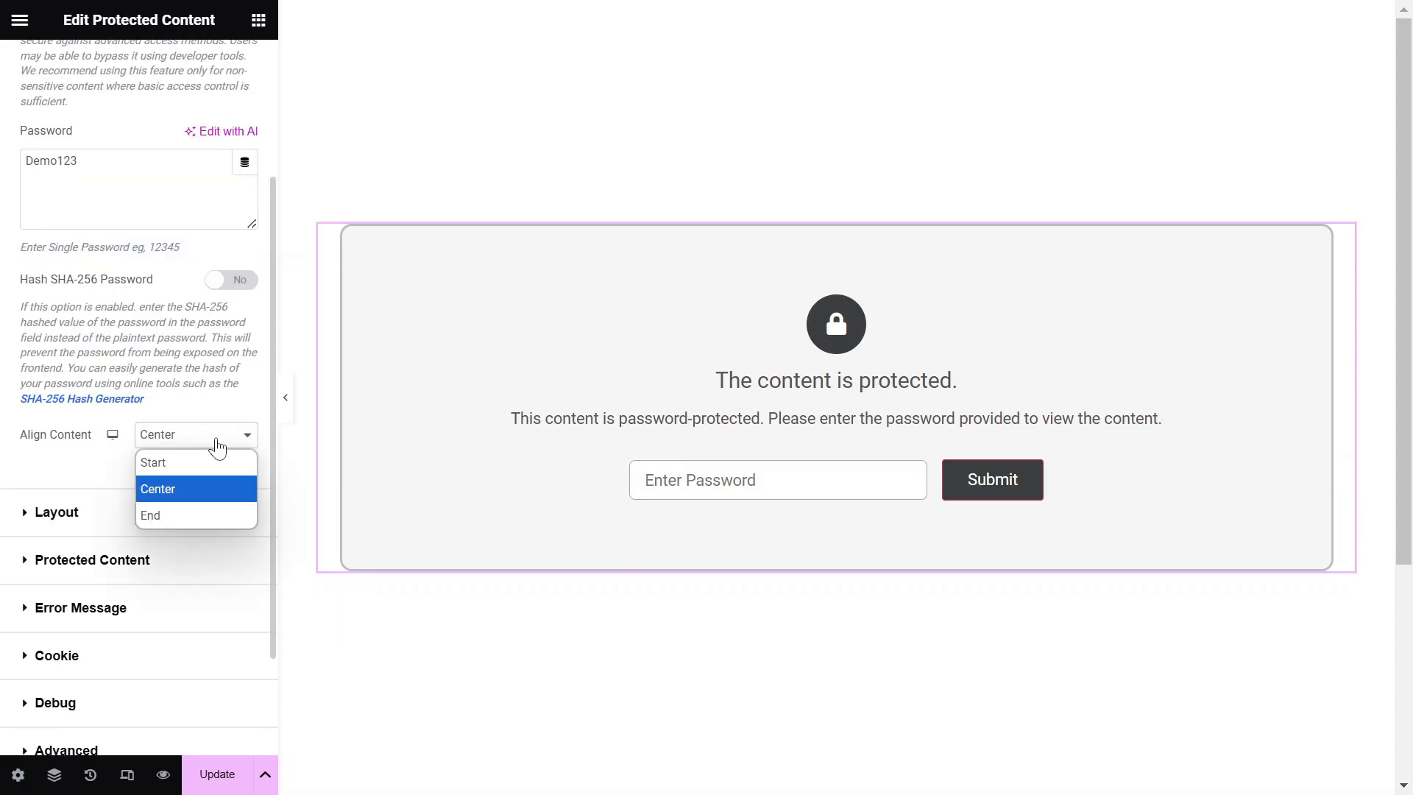
- Enter the SHA-256 hash 792708…754a and set content alignment back to Center
{"action": "left_click", "coordinate": [154, 462]}
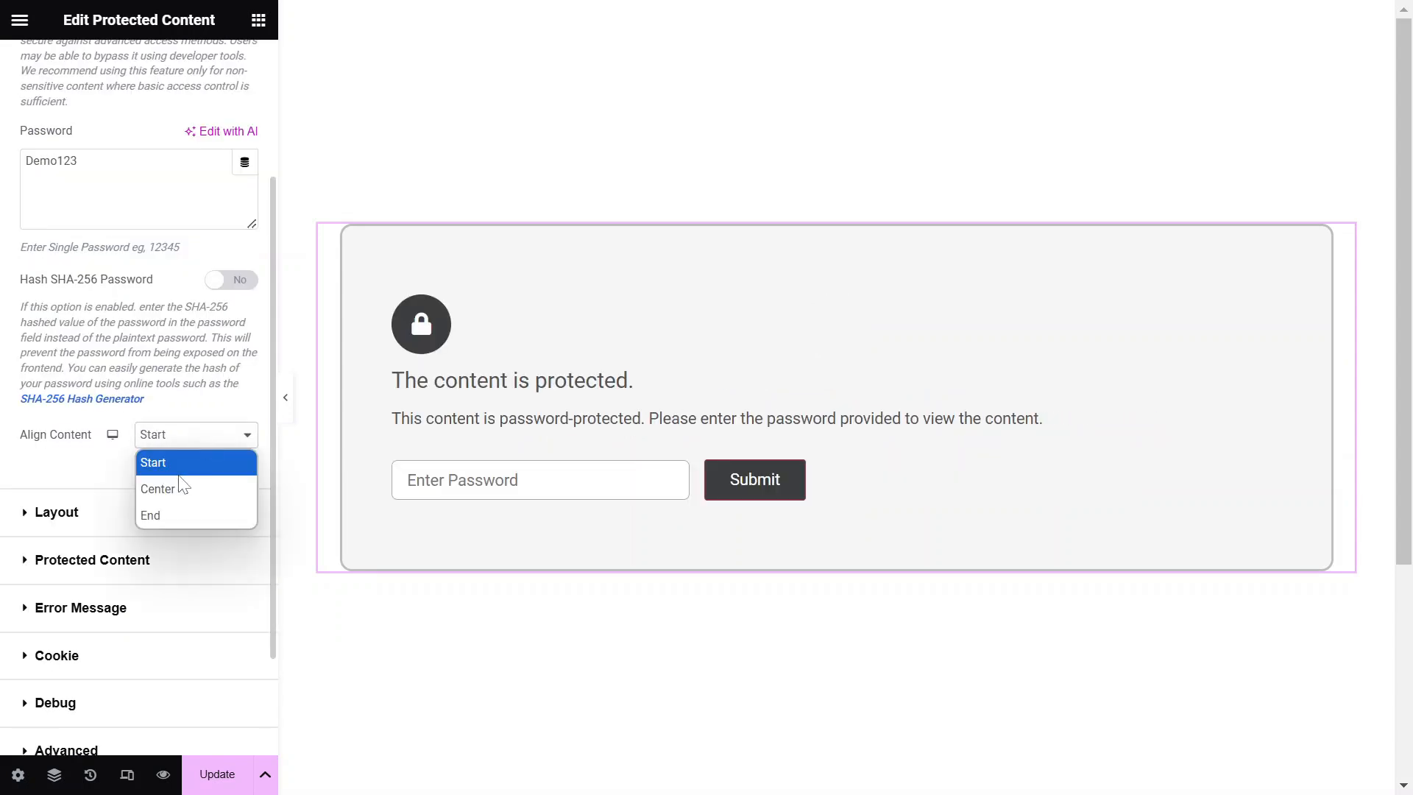
{"action": "left_click", "coordinate": [150, 515]}
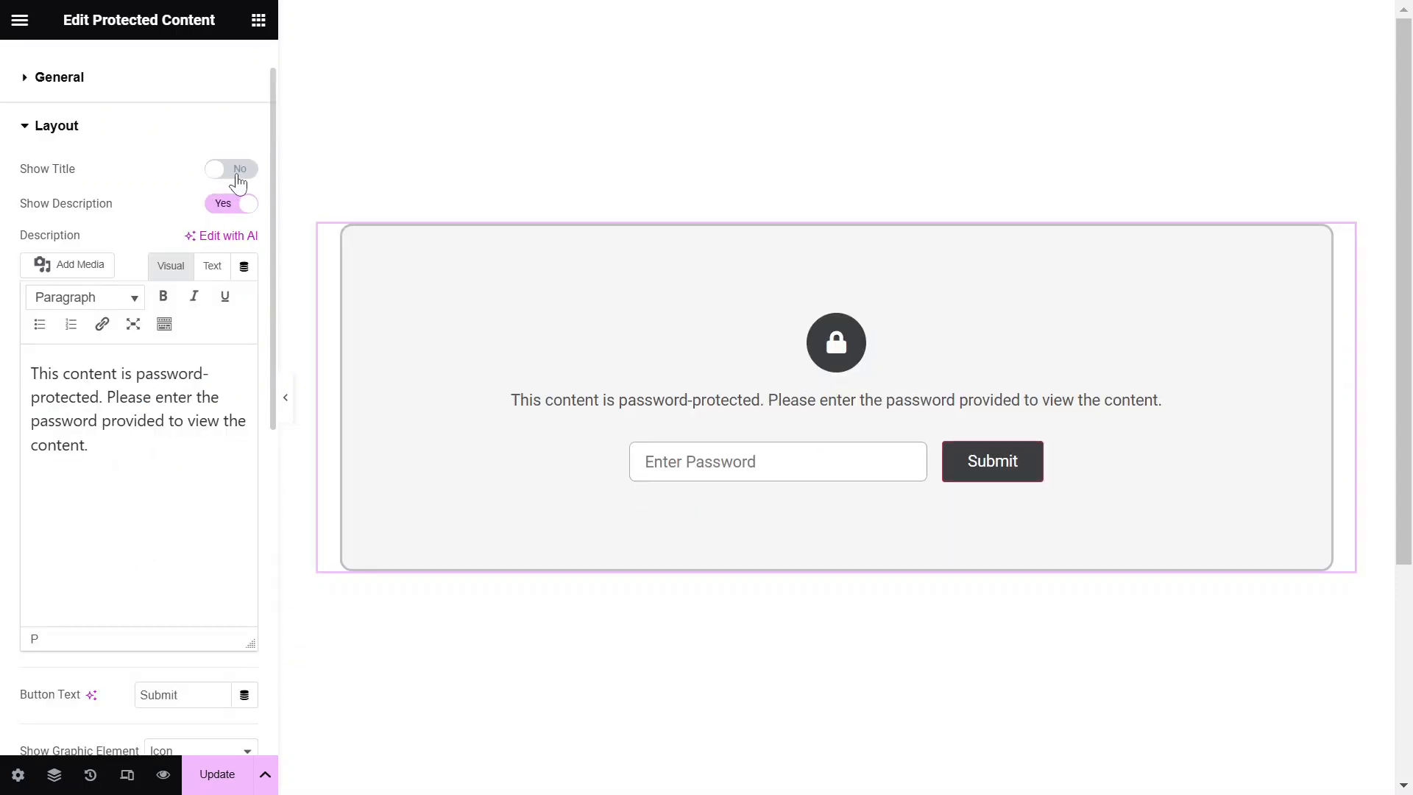
- Re-enable the title as 'Secure Access to Course Materials' and turn the description back on
{"action": "left_click", "coordinate": [231, 169]}
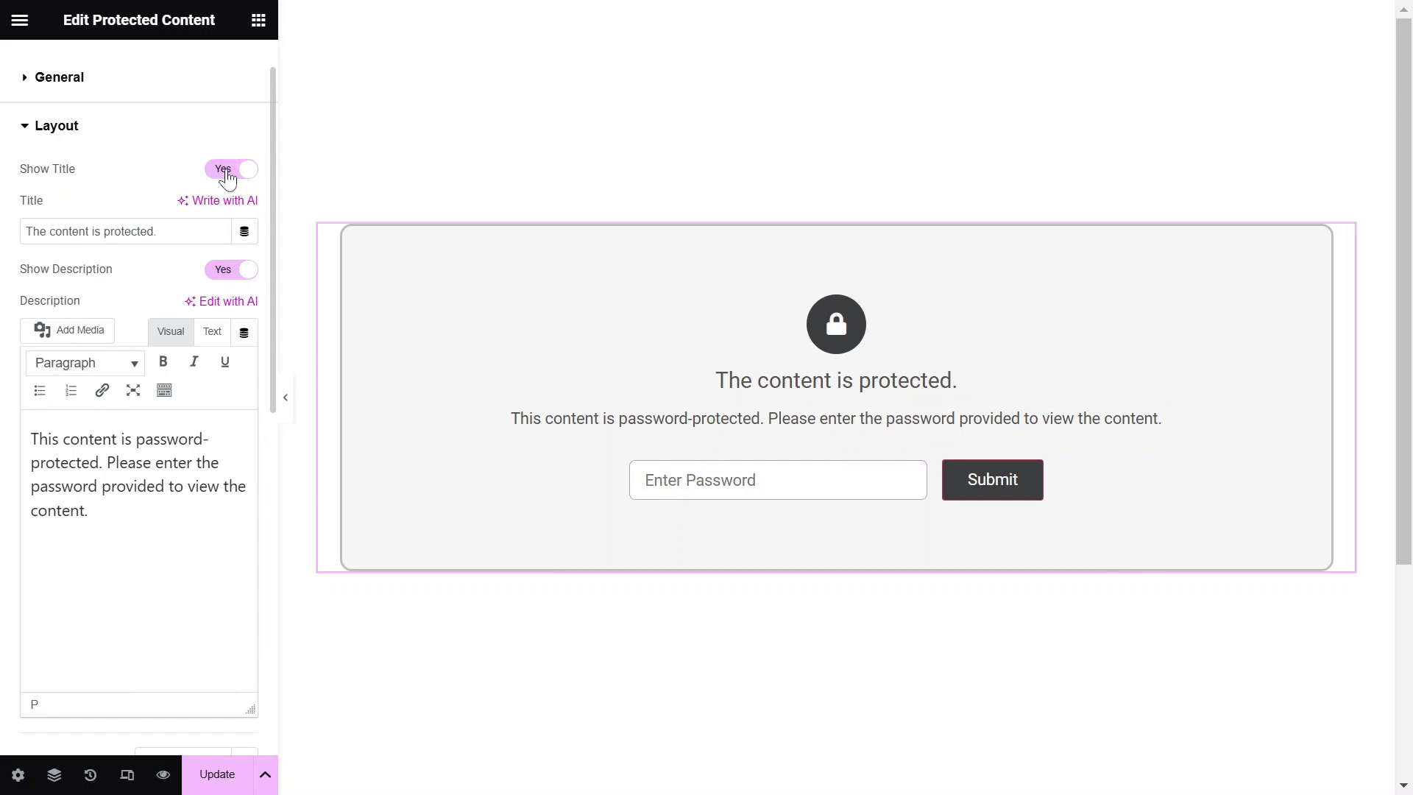
{"action": "left_click", "coordinate": [125, 231]}
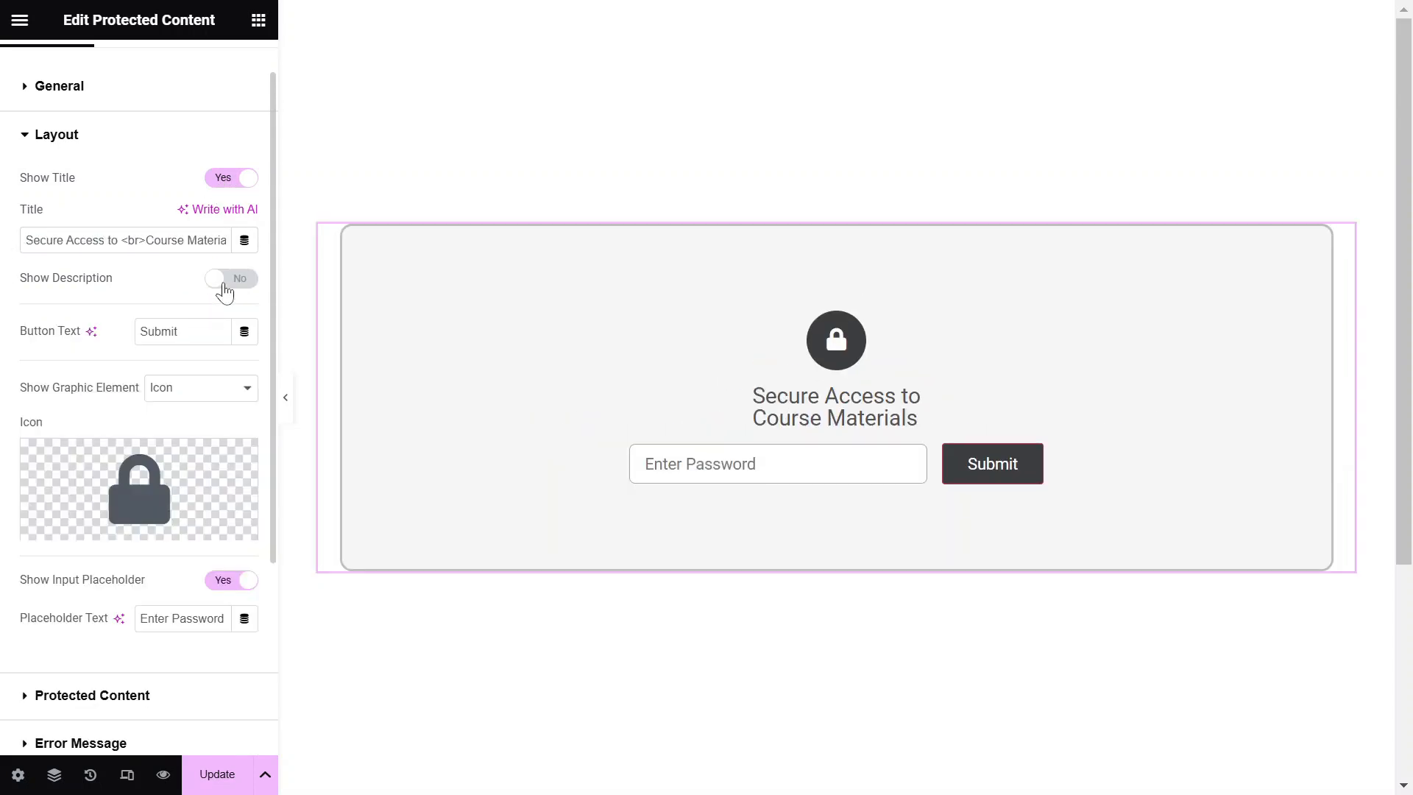
{"action": "left_click", "coordinate": [230, 279]}
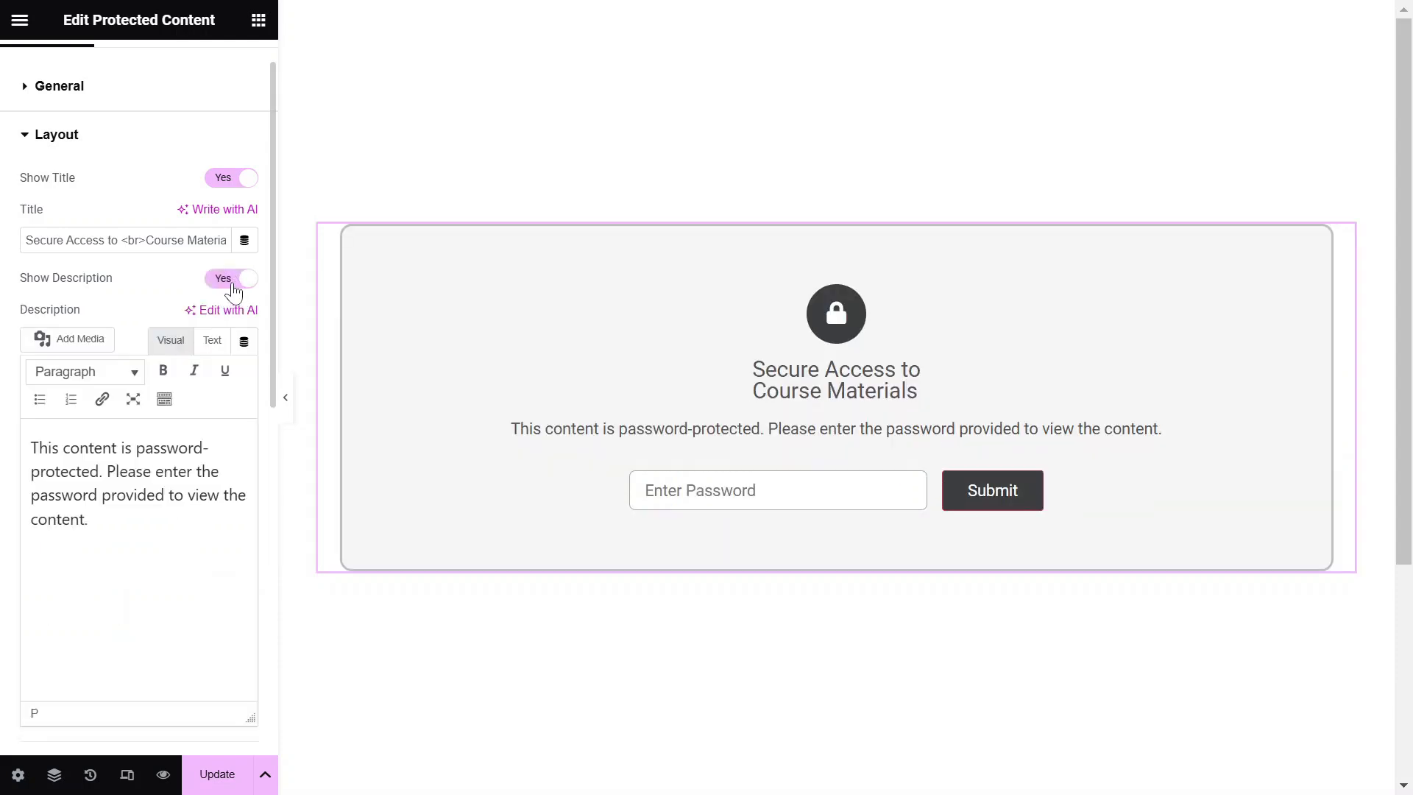
- Replace the description, choose the lock-and-key illustration, and enable the 'Enter Password' placeholder
{"action": "triple_click", "coordinate": [132, 482]}
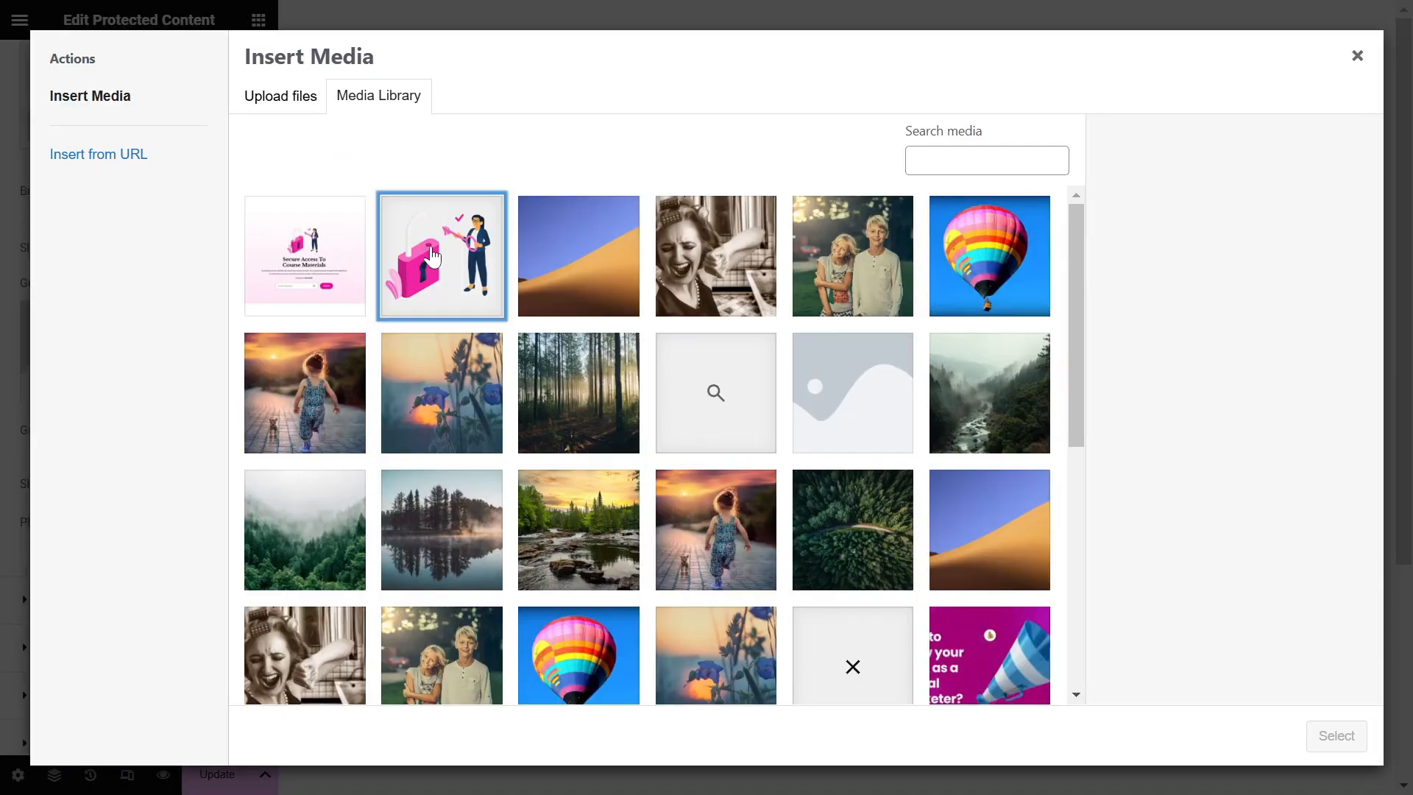
{"action": "left_click", "coordinate": [1336, 735]}
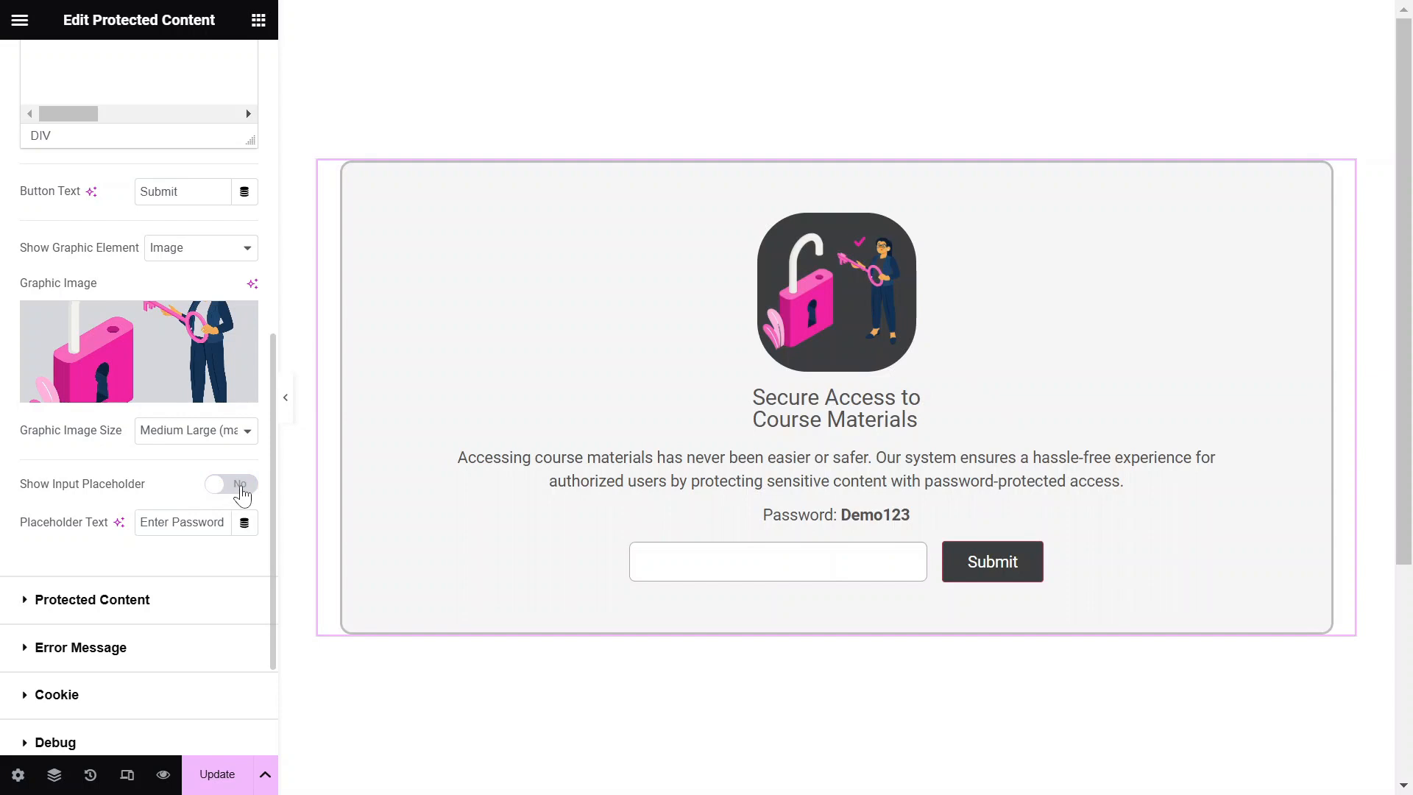
{"action": "left_click", "coordinate": [230, 484]}
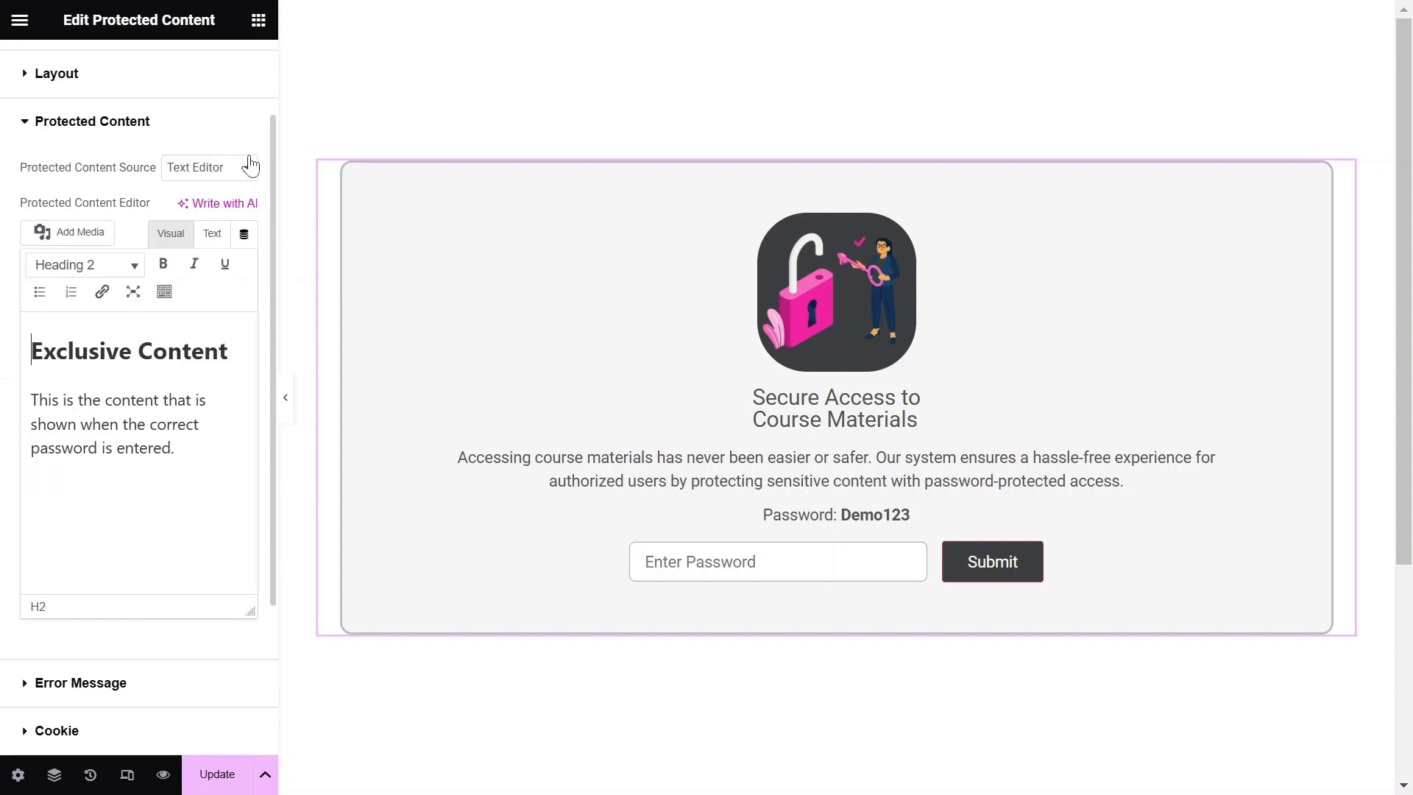
- Set Protected Content Source to Template
{"action": "left_click", "coordinate": [209, 167]}
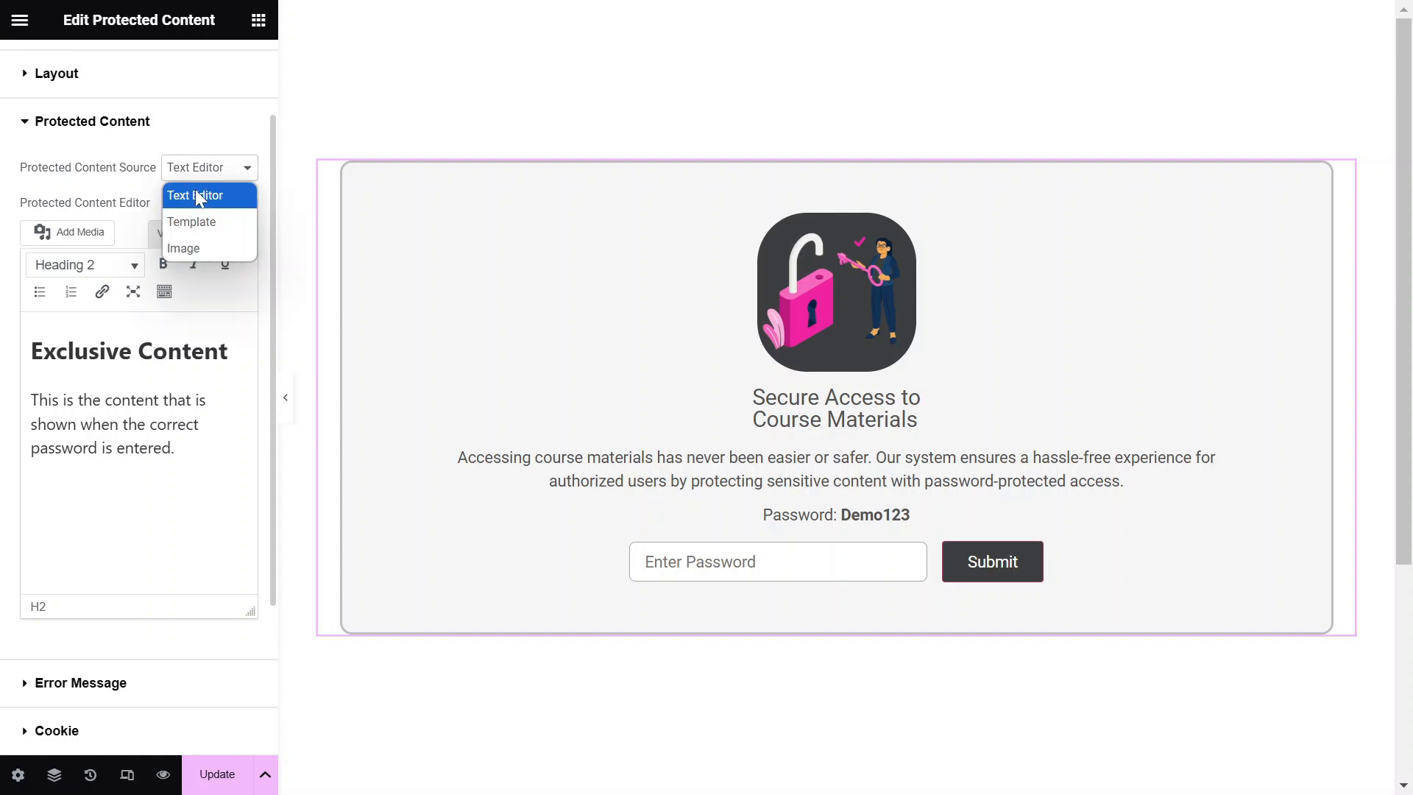
{"action": "left_click", "coordinate": [191, 222]}
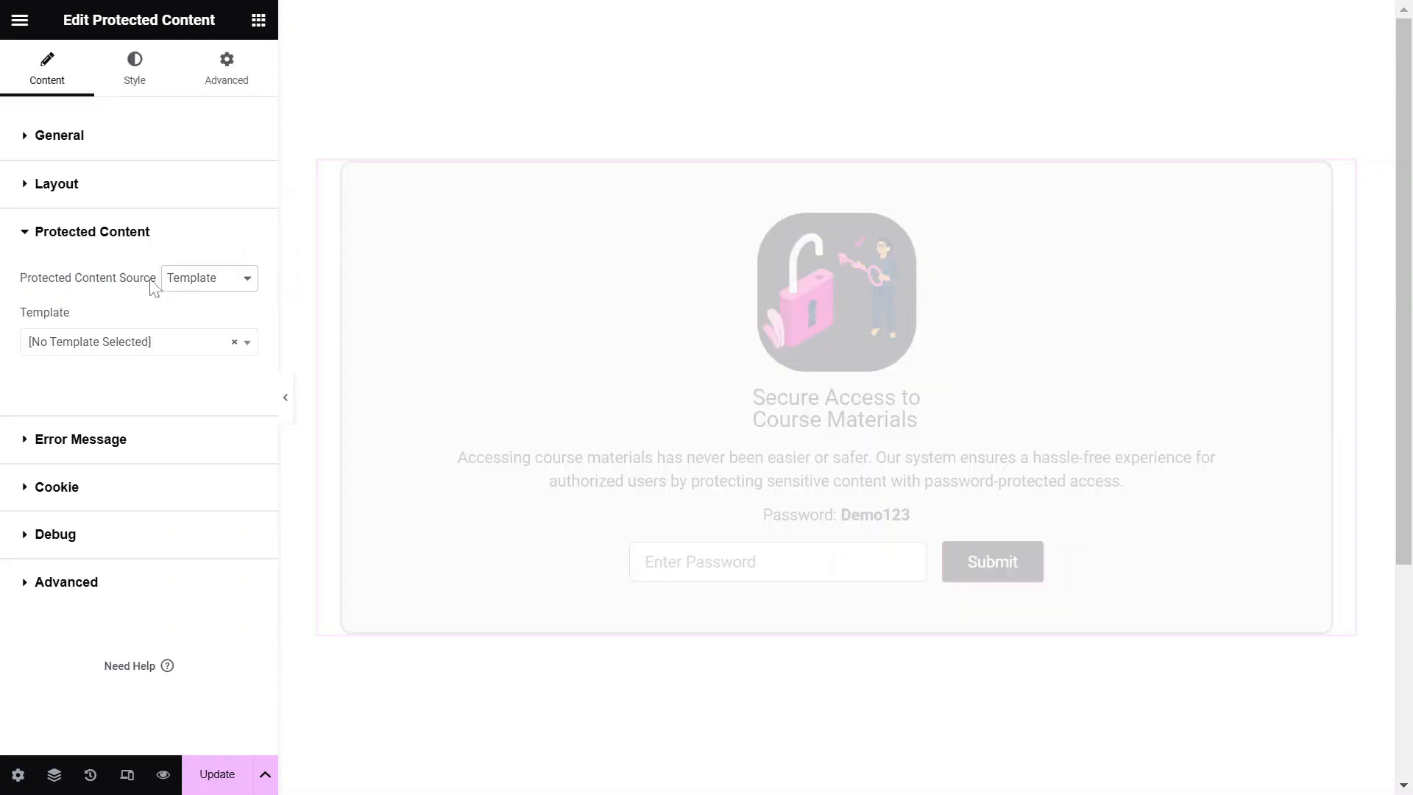
{"action": "left_click", "coordinate": [208, 278]}
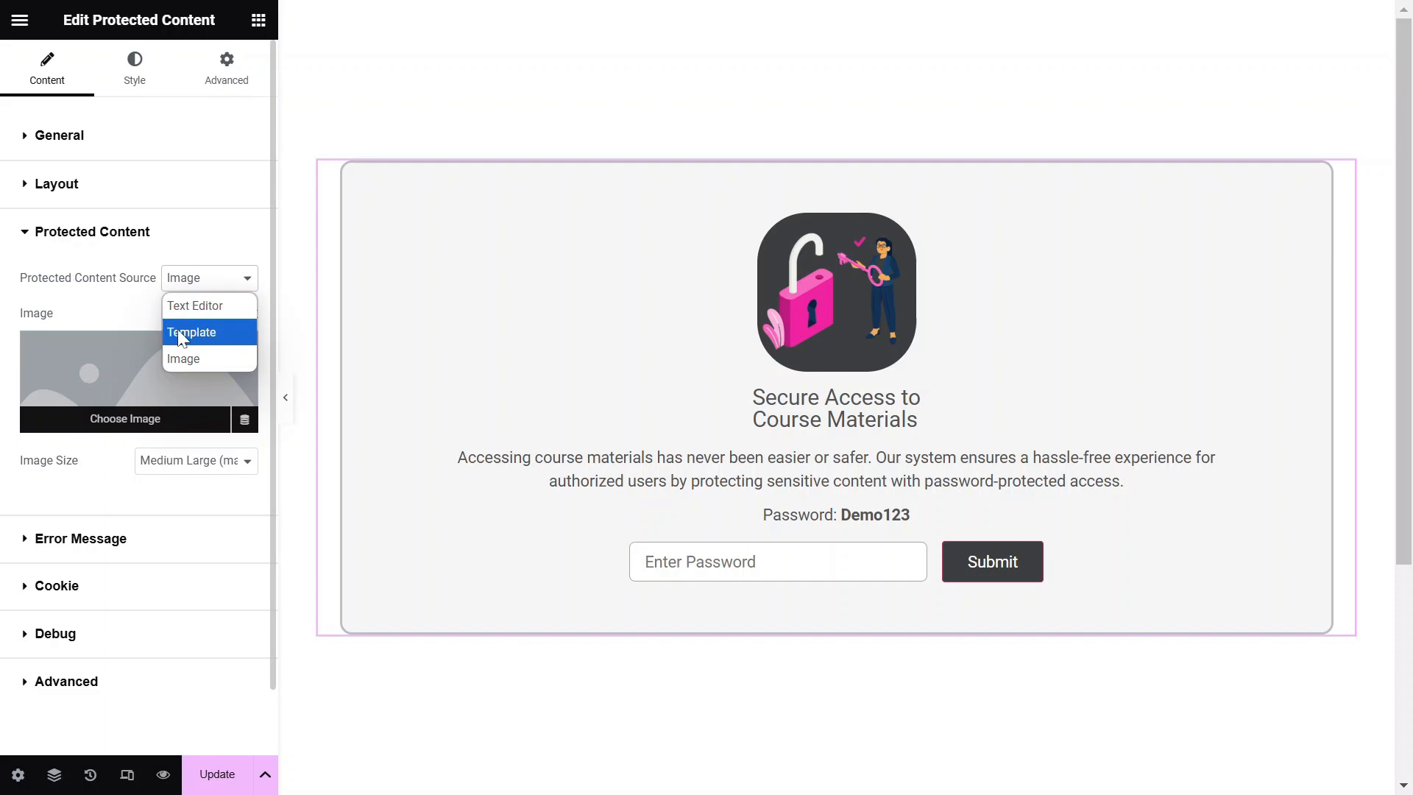
{"action": "left_click", "coordinate": [191, 332]}
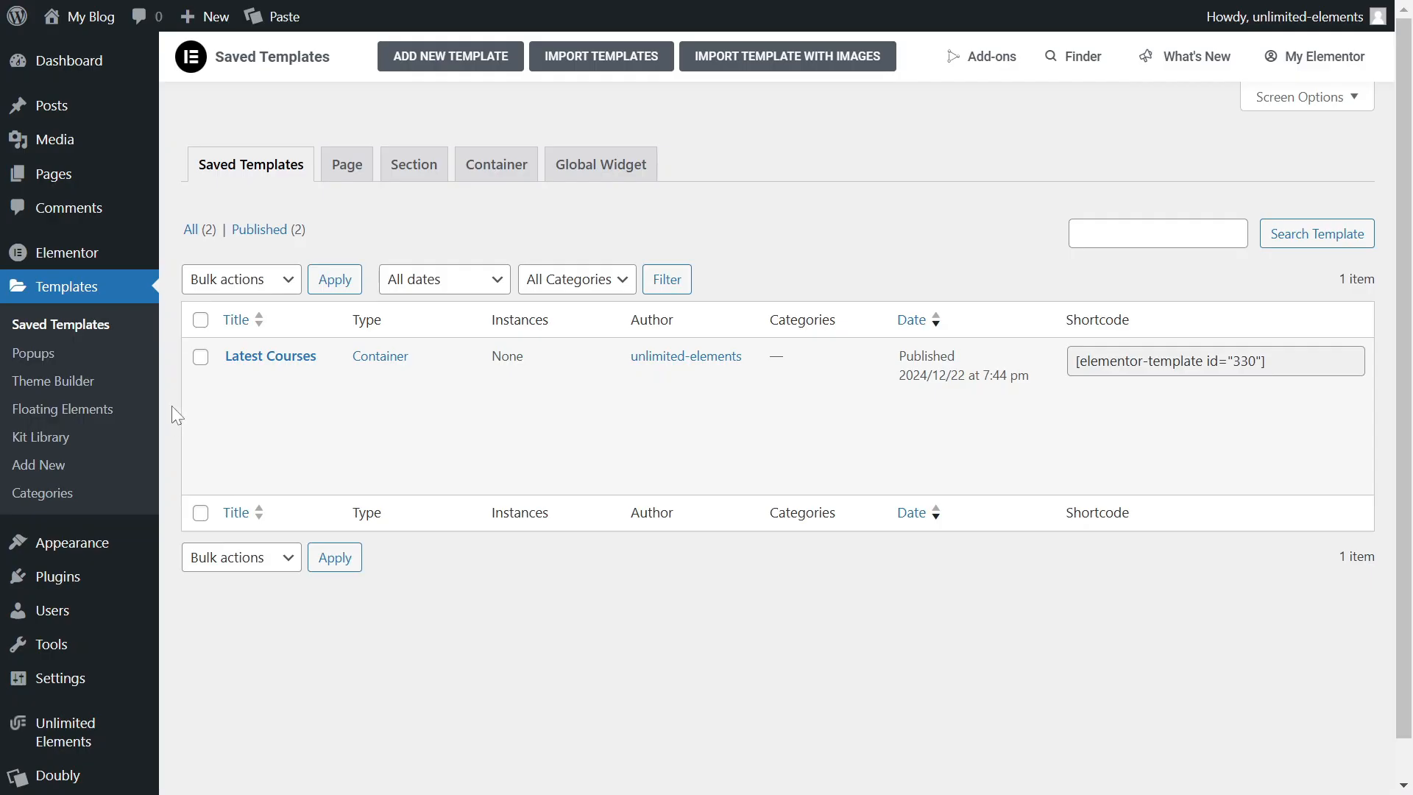
{"action": "mouse_move", "coordinate": [270, 356]}
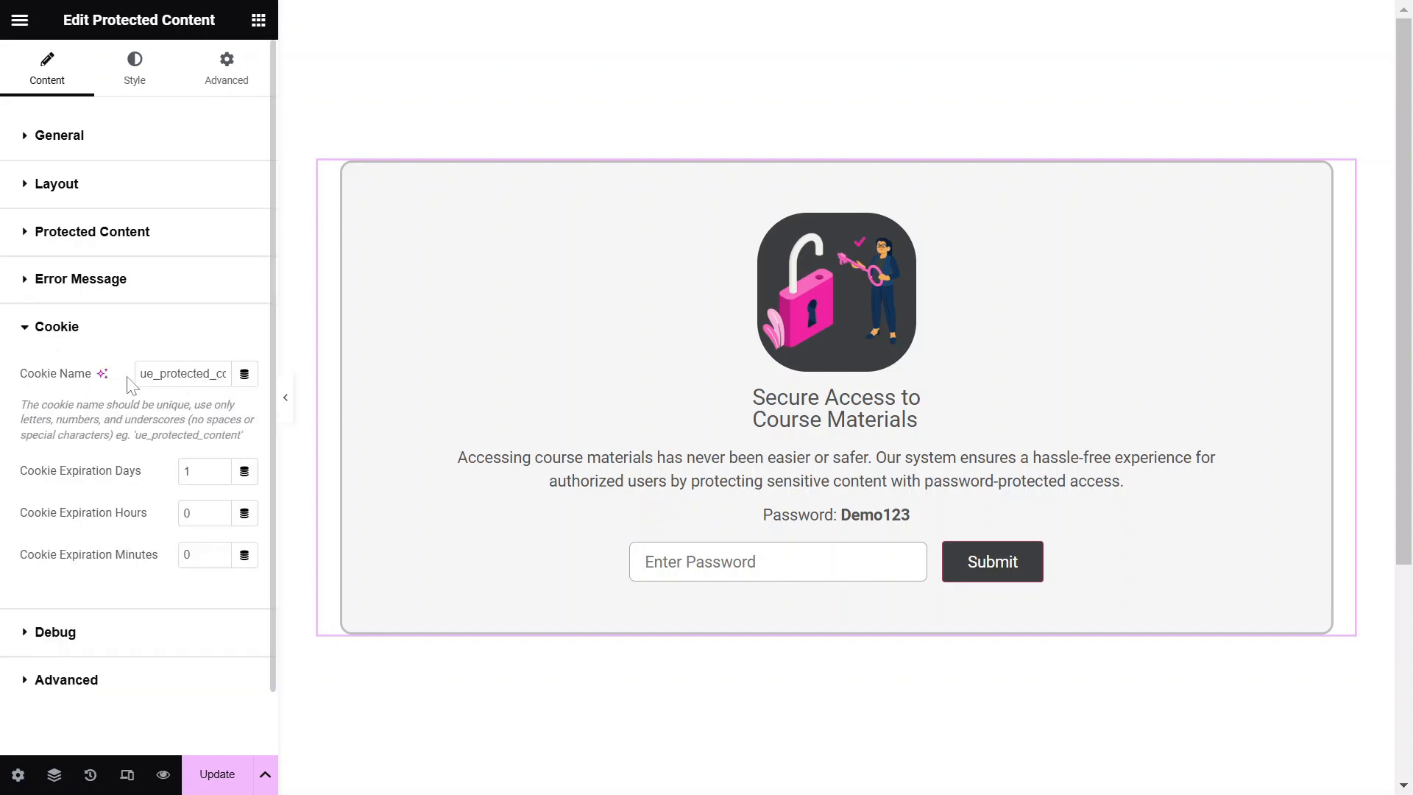
- Set the unlock cookie to 0.5 days, preview only the protection, and keep debug errors off
{"action": "left_click", "coordinate": [184, 374]}
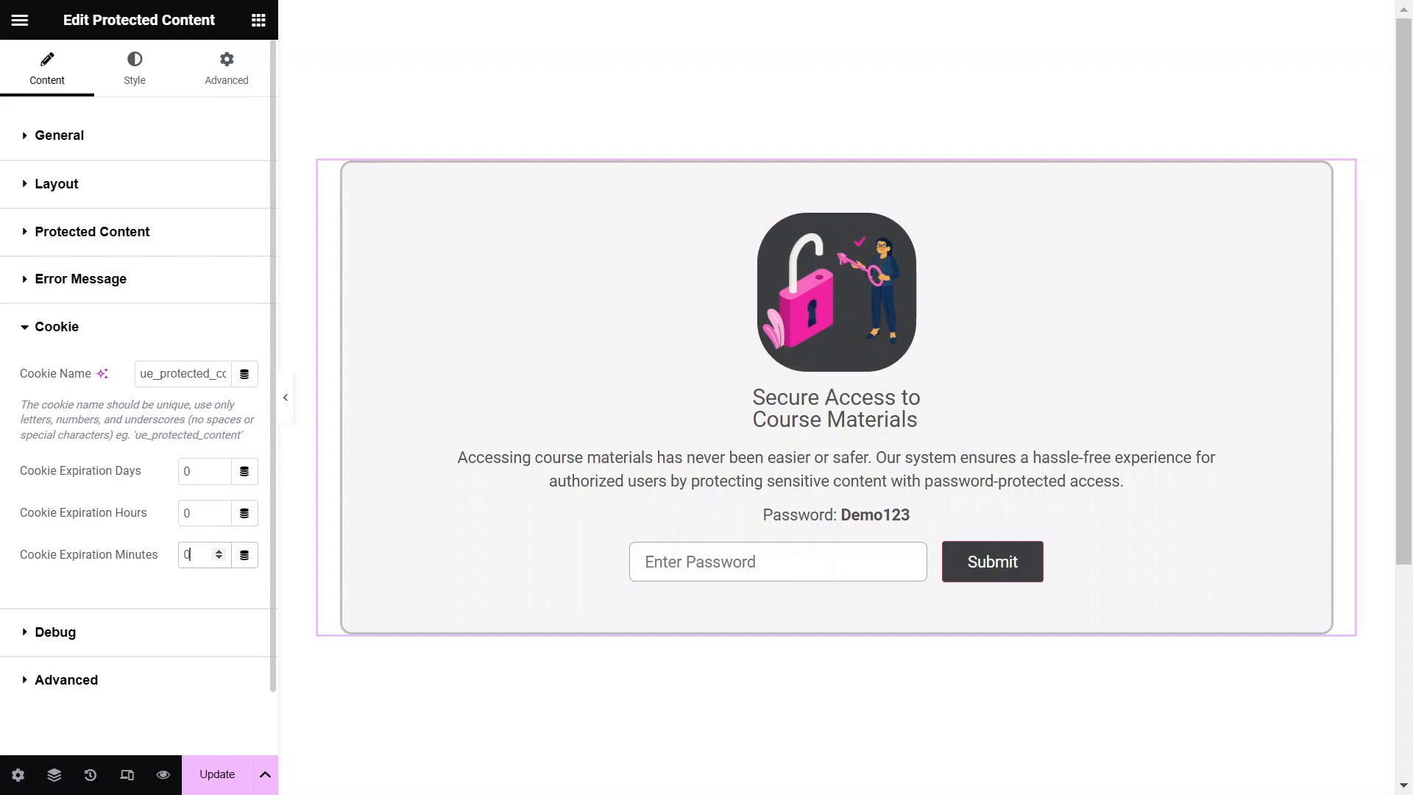
{"action": "type", "text": "0.5"}
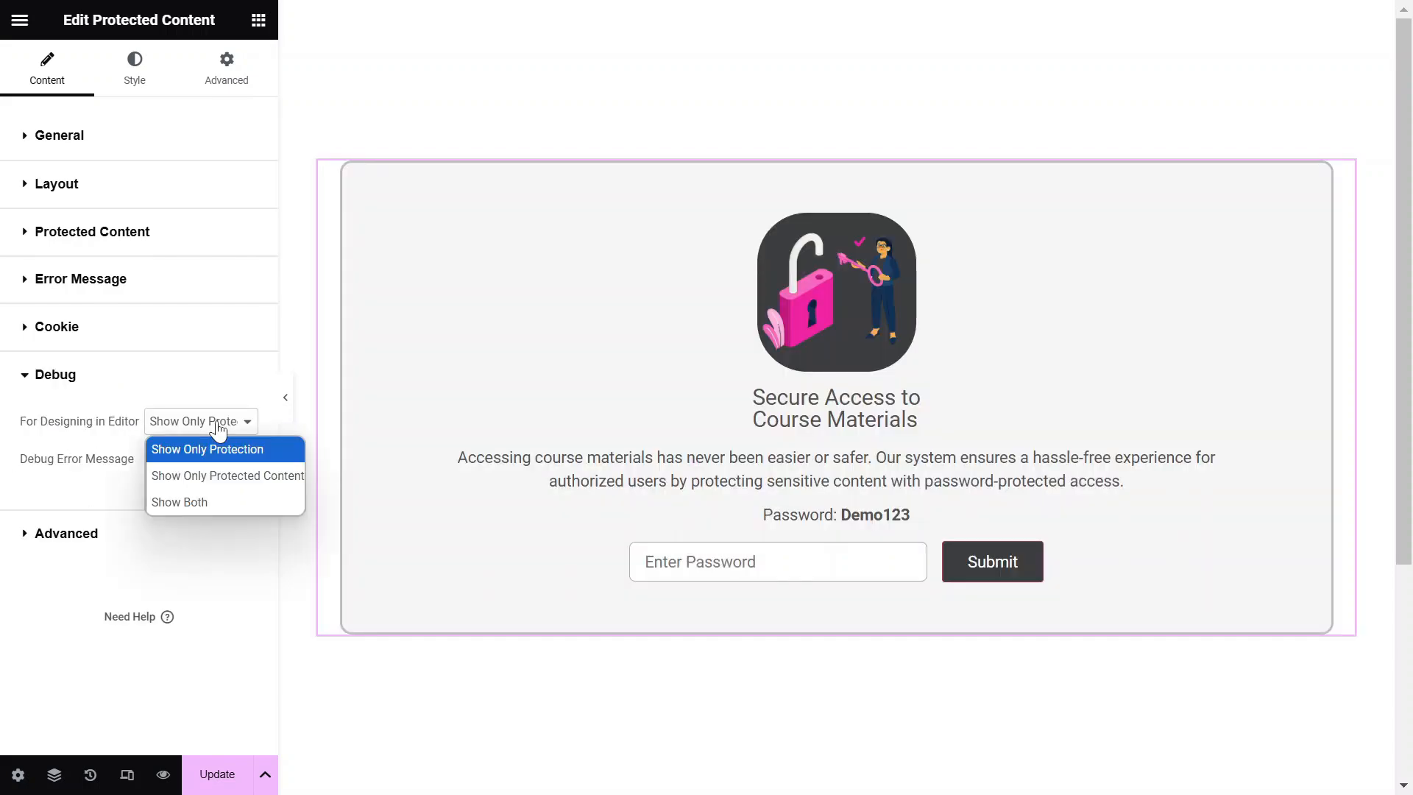
{"action": "left_click", "coordinate": [207, 449]}
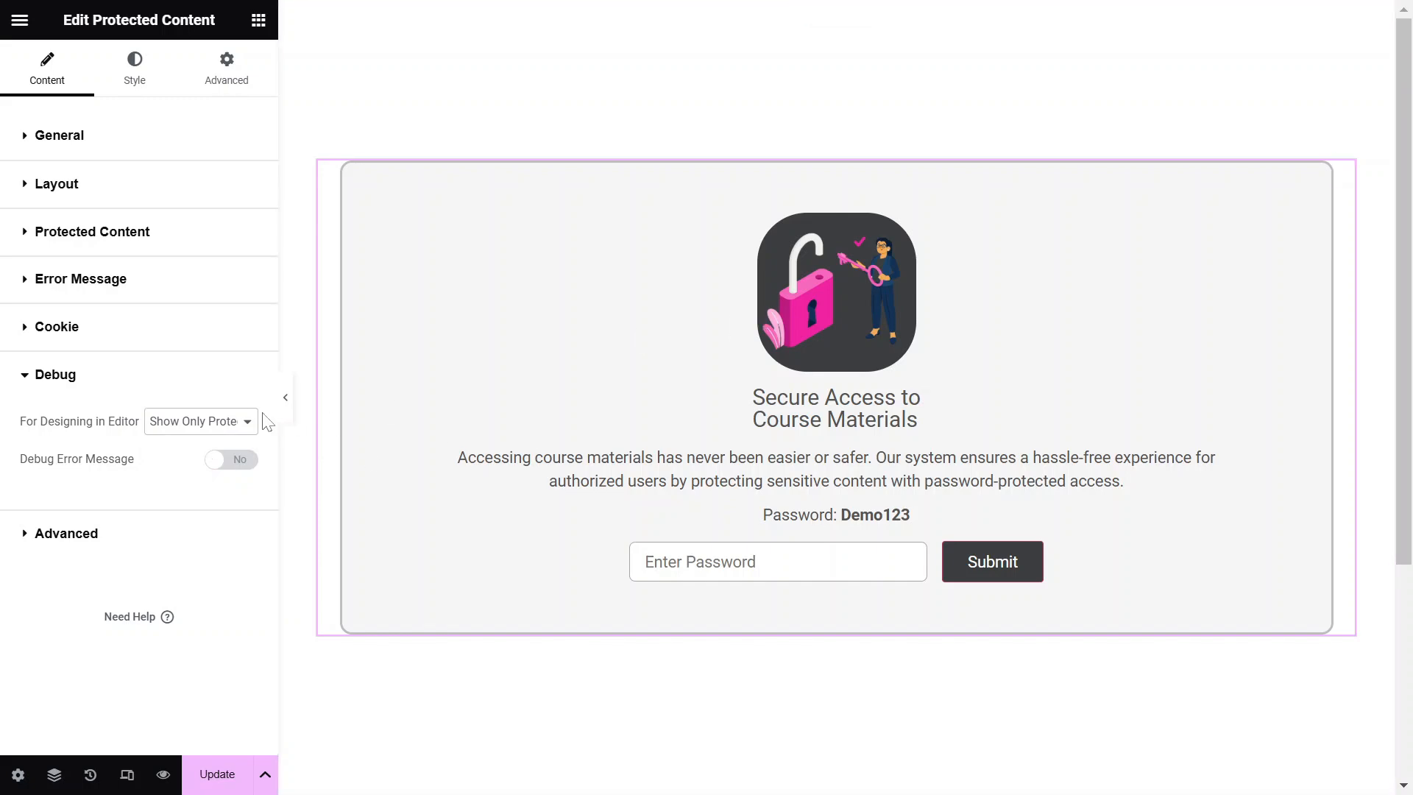
{"action": "left_click", "coordinate": [200, 421]}
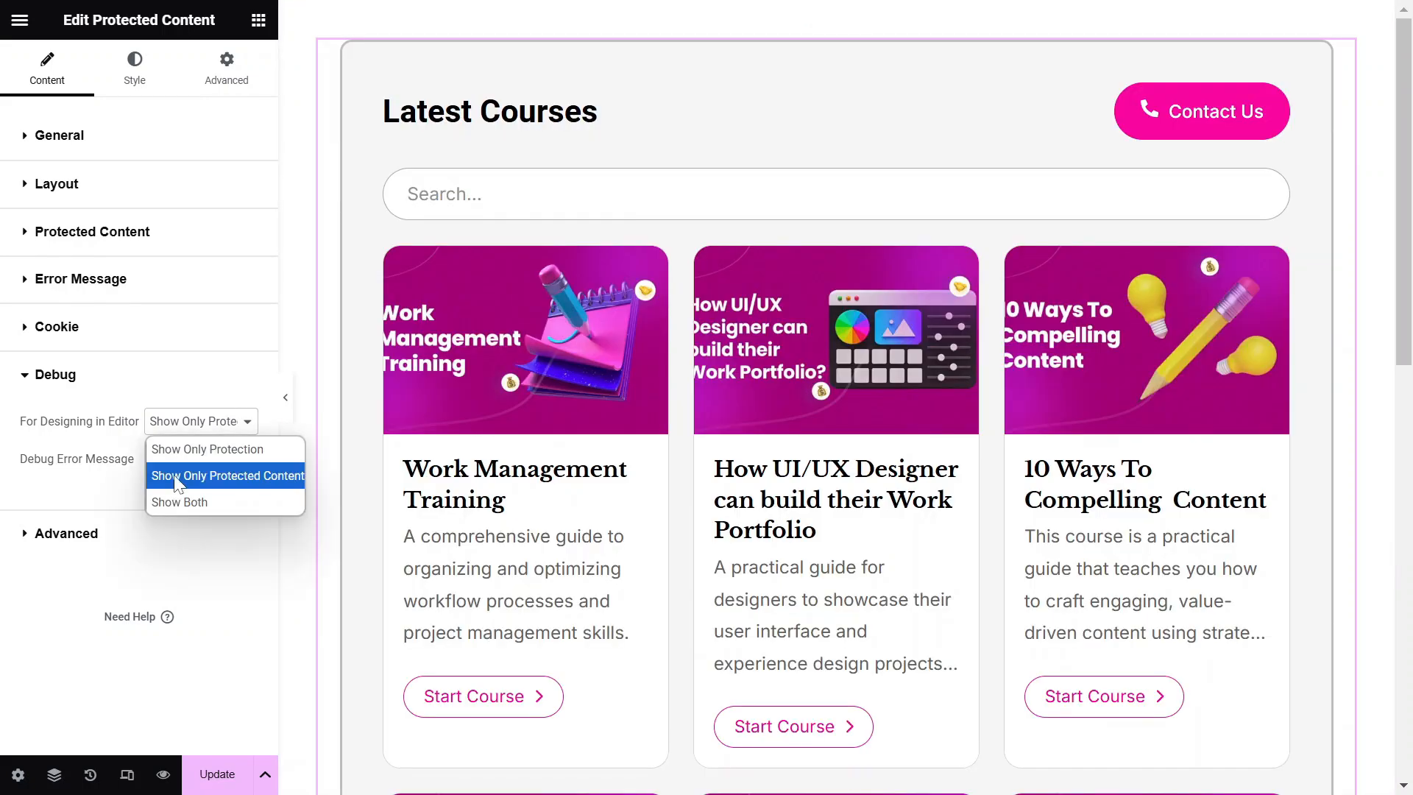
{"action": "left_click", "coordinate": [207, 449]}
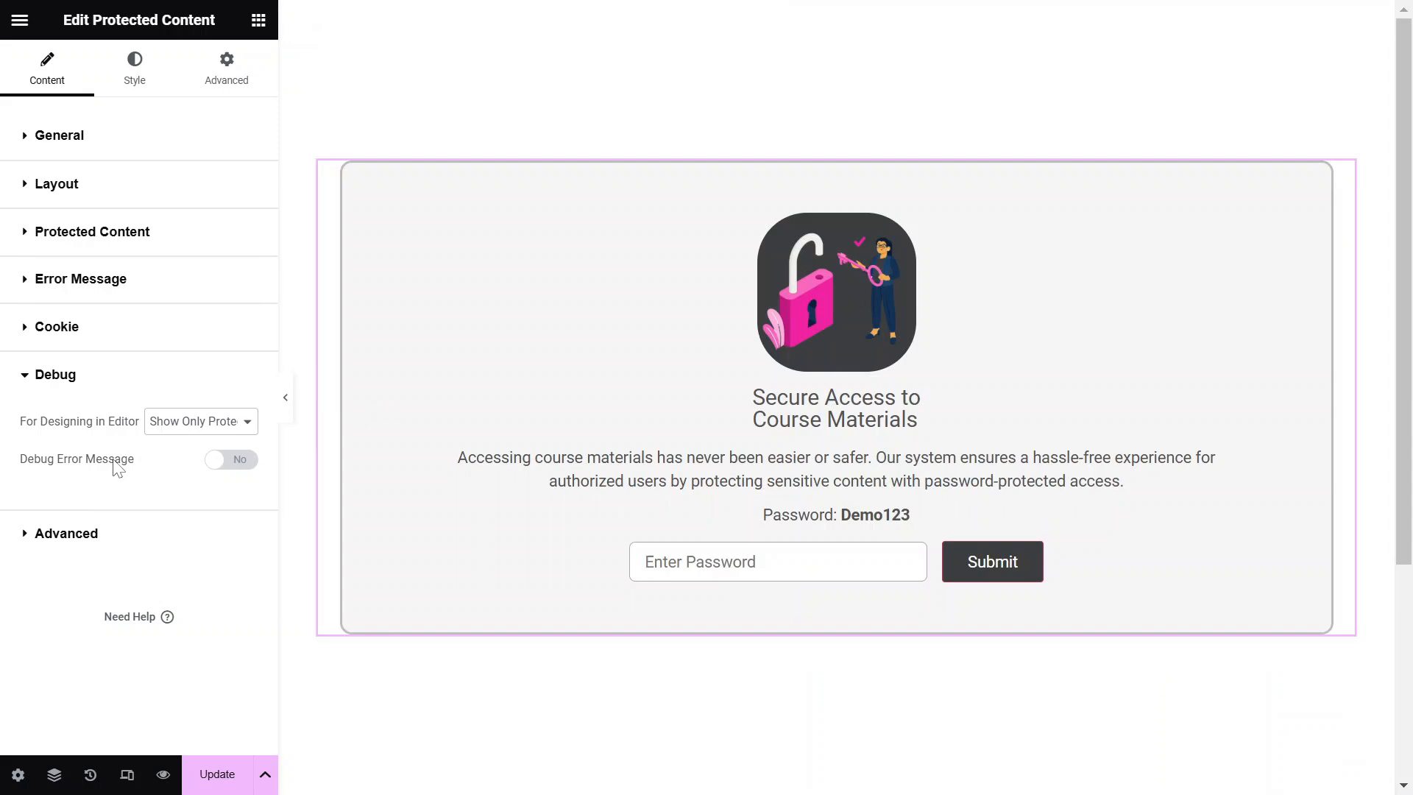
{"action": "left_click", "coordinate": [231, 459]}
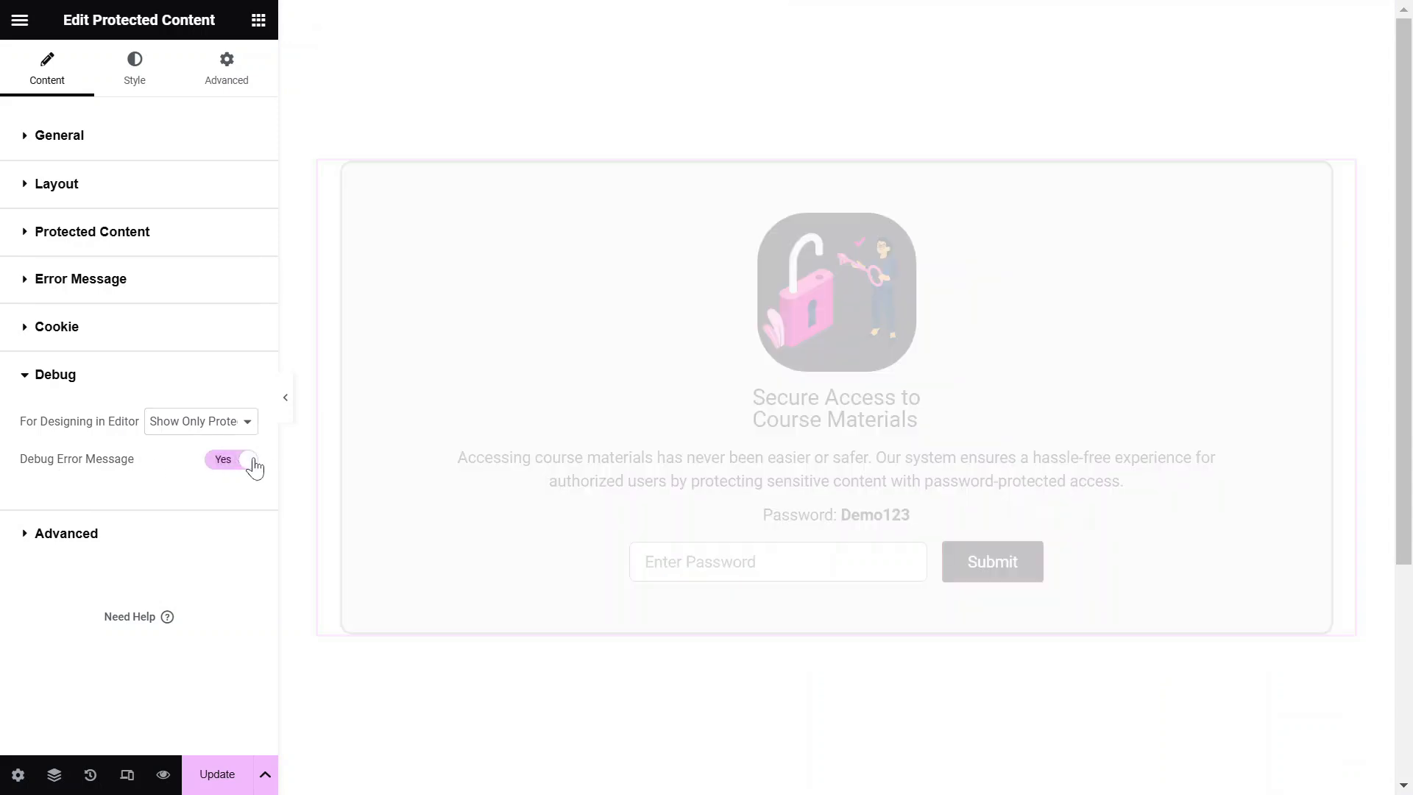
{"action": "left_click", "coordinate": [230, 459]}
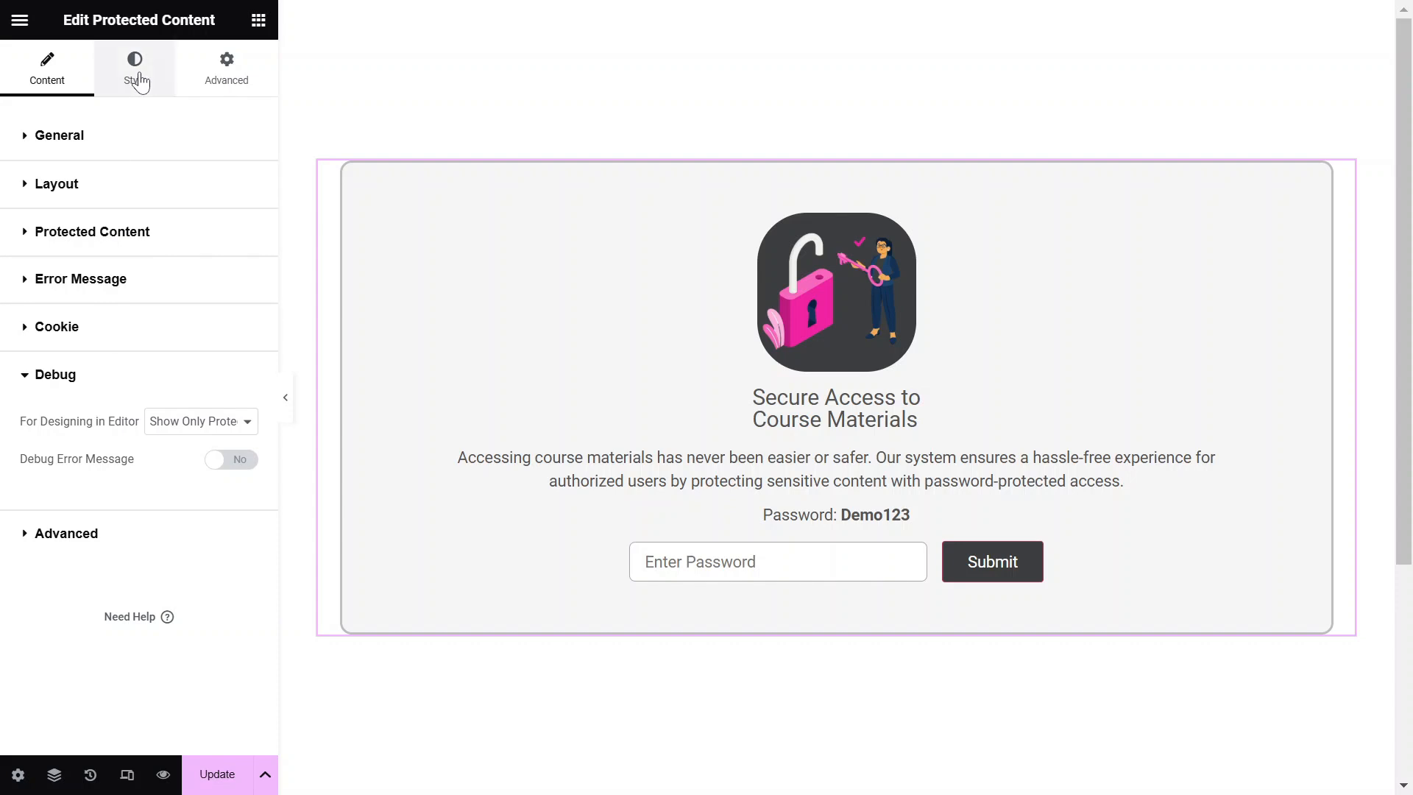
- In the widget's Style settings, stretch its width to the full 100%
{"action": "left_click", "coordinate": [134, 65]}
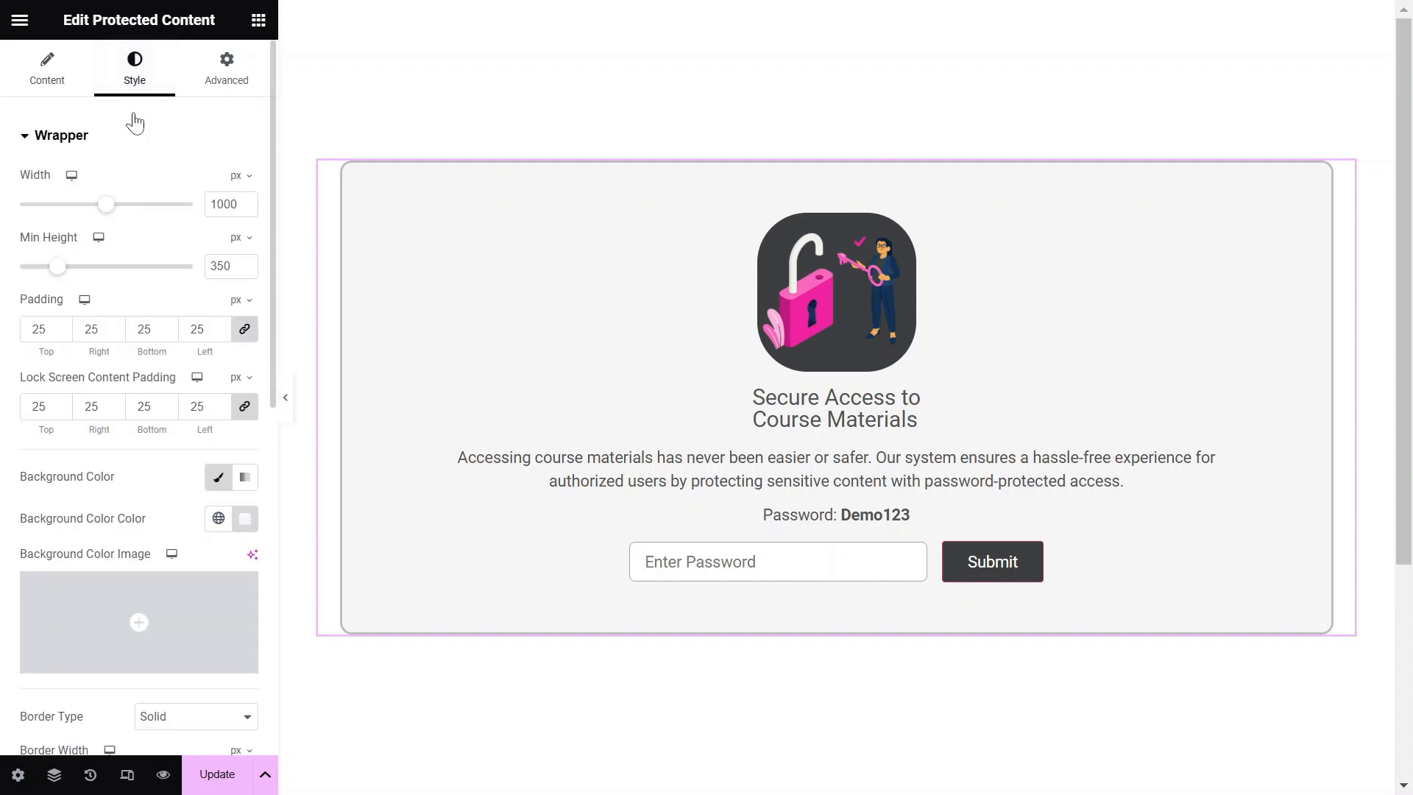
{"action": "left_click_drag", "start_coordinate": [106, 205], "coordinate": [160, 205]}
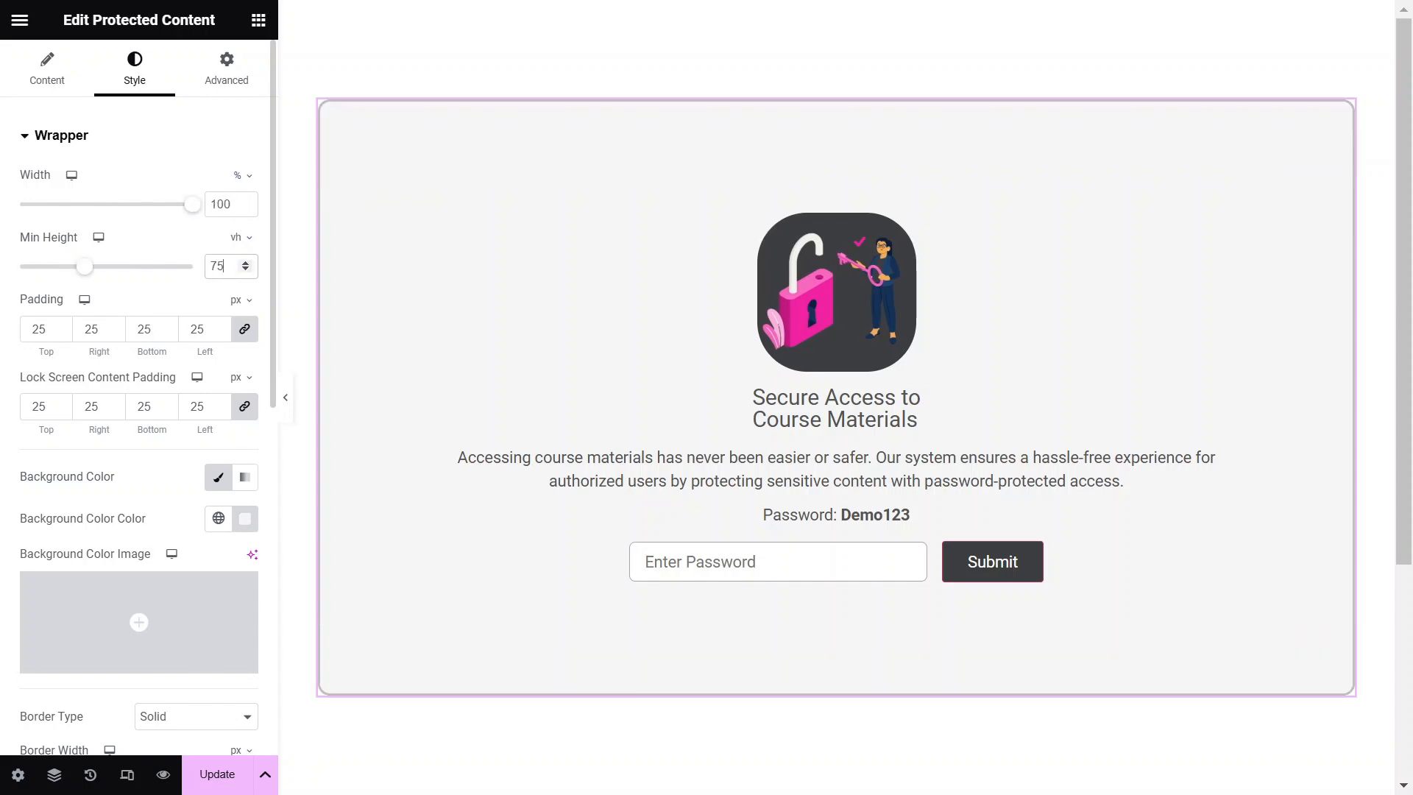
{"action": "left_click", "coordinate": [243, 203]}
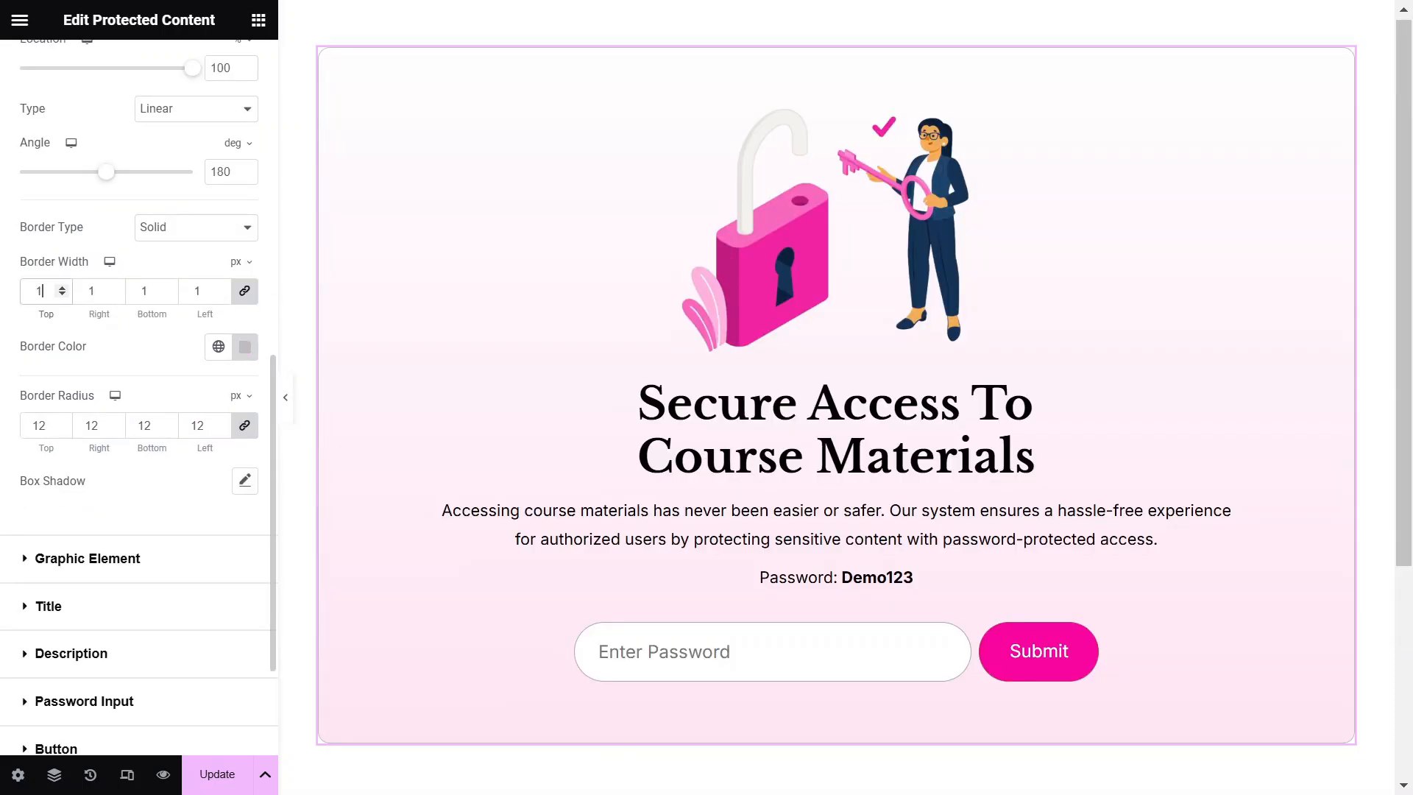
{"action": "mouse_move", "coordinate": [245, 348]}
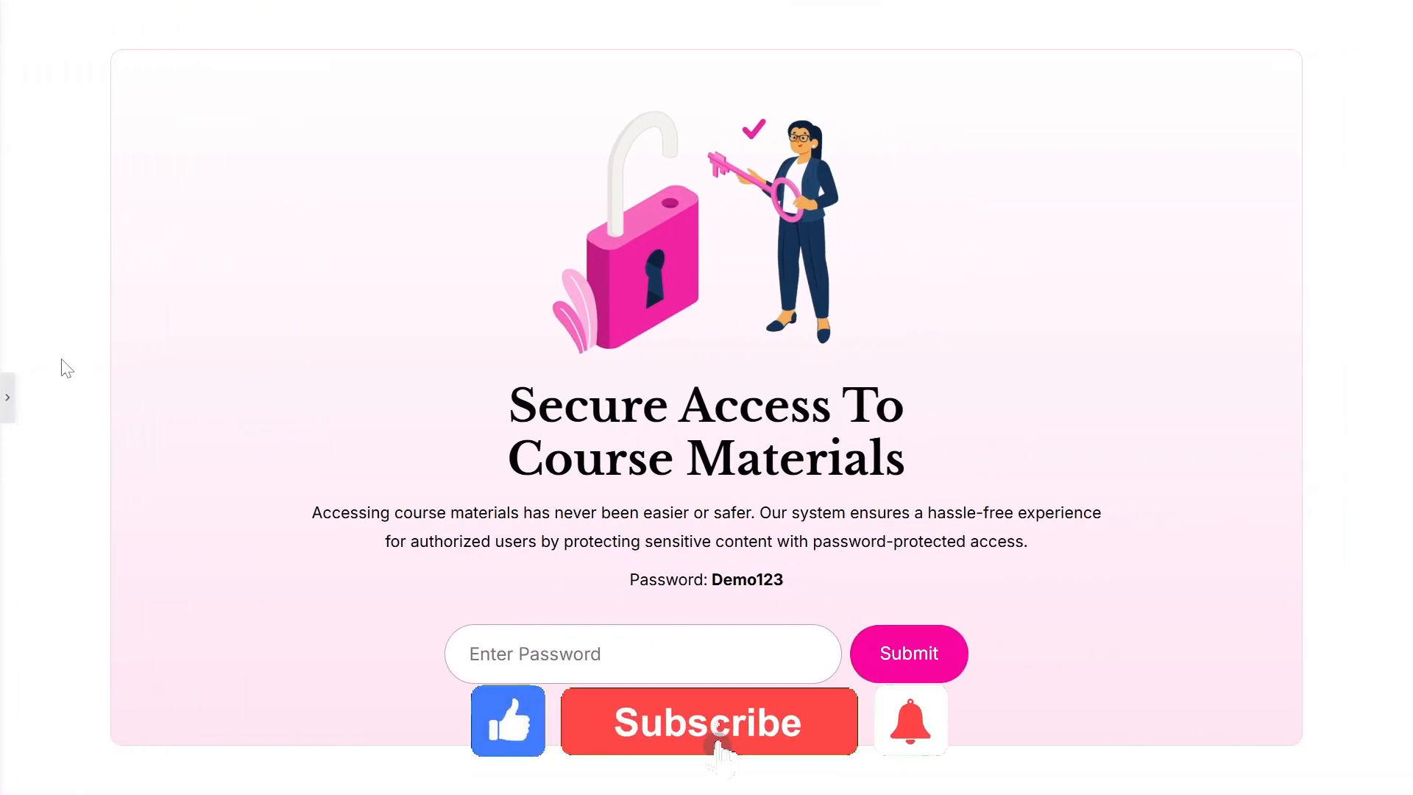
{"action": "left_click", "coordinate": [708, 722]}
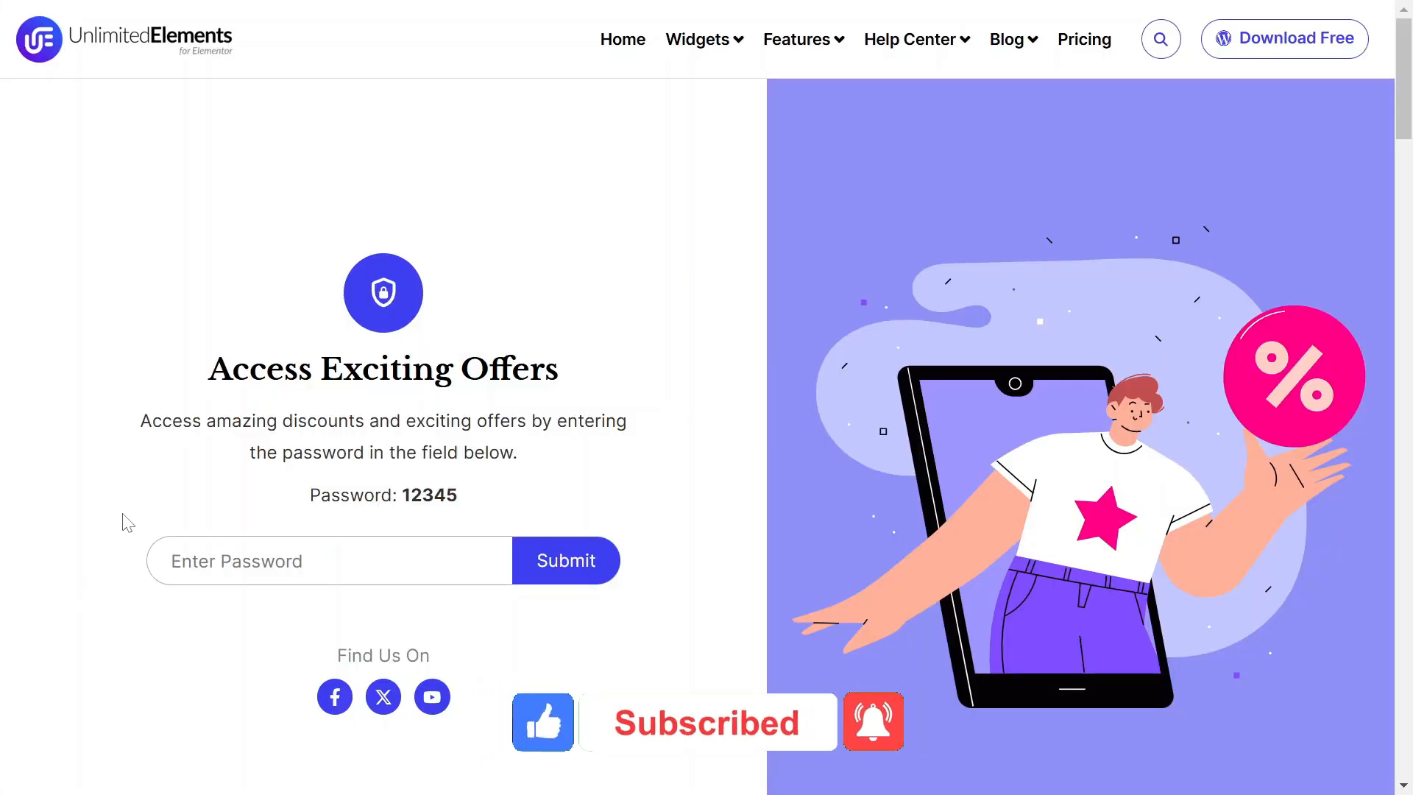
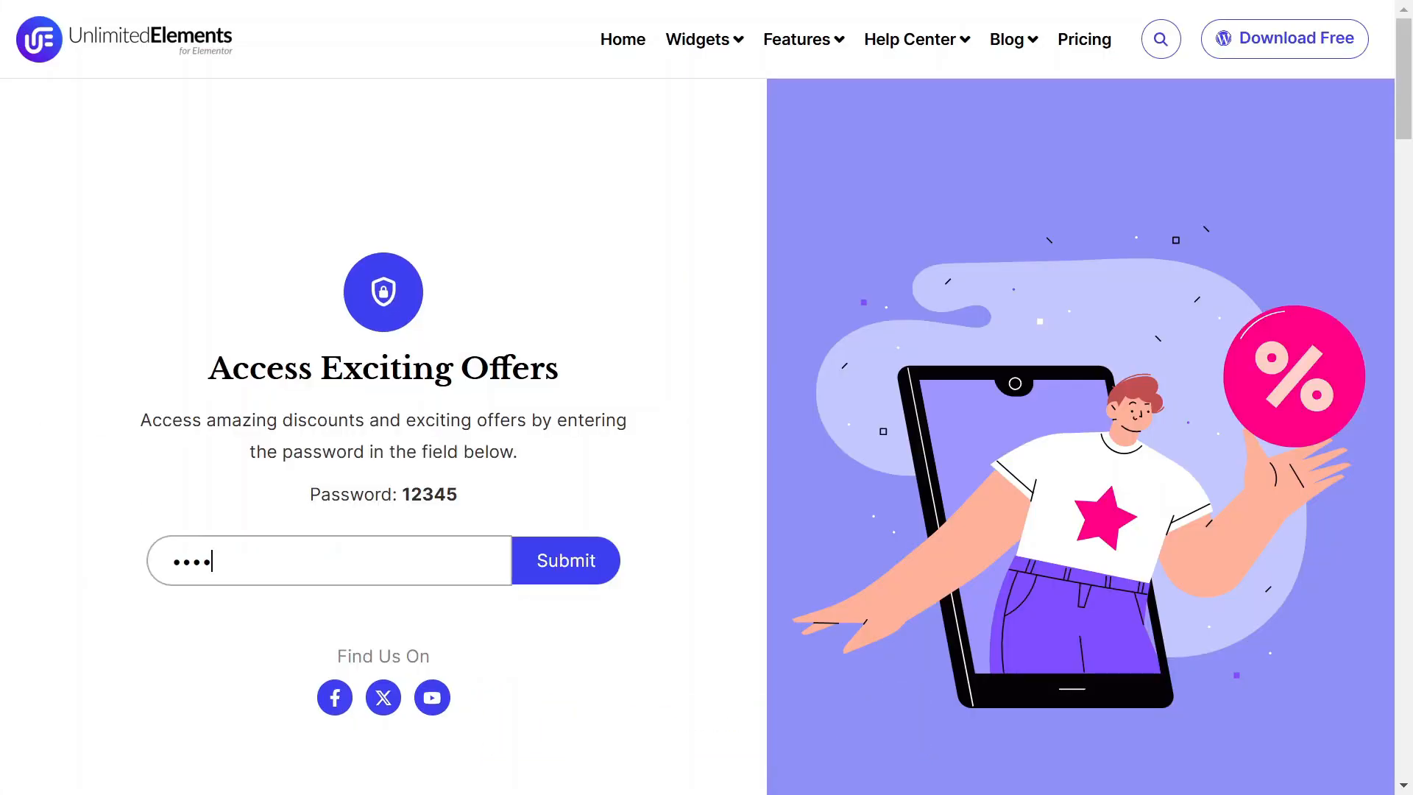
{"action": "left_click", "coordinate": [565, 560]}
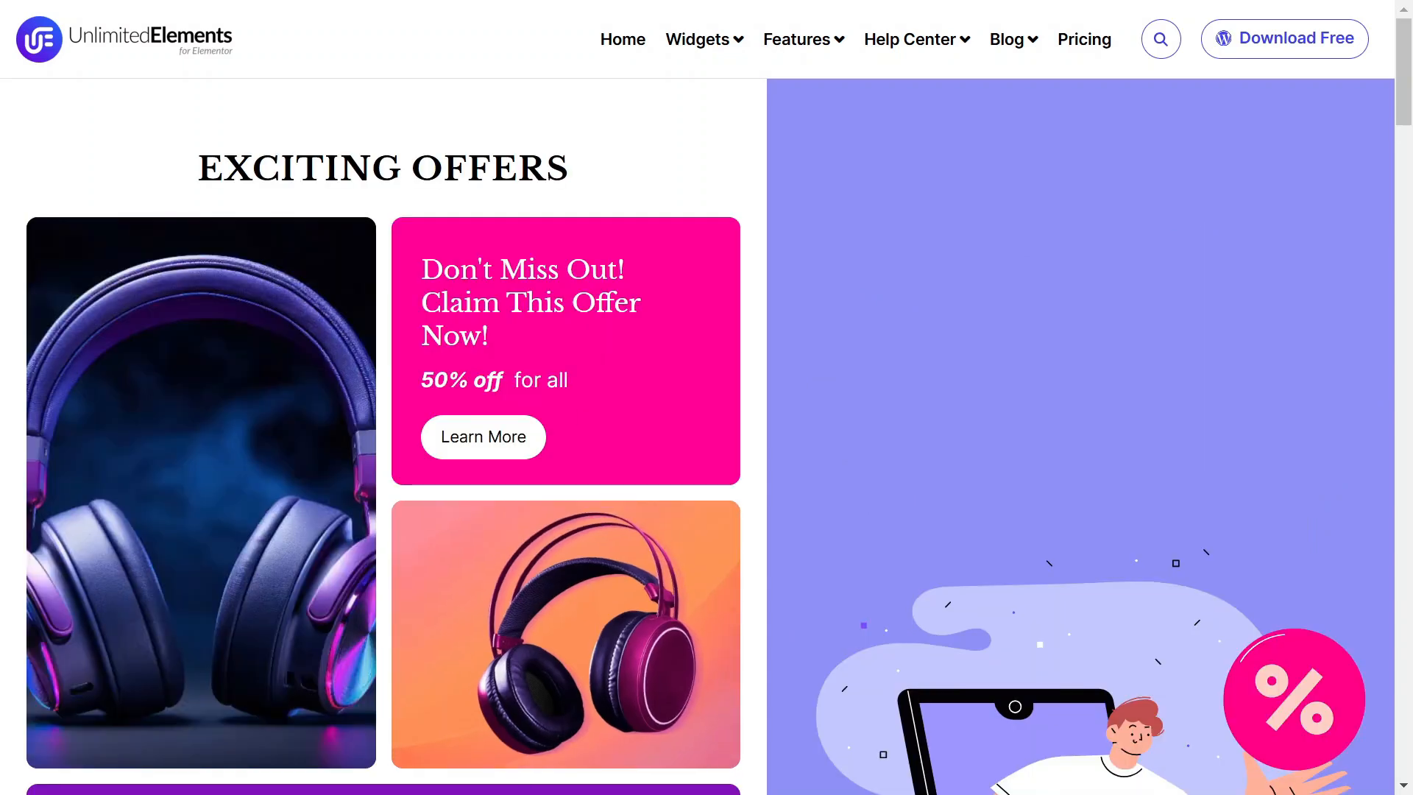